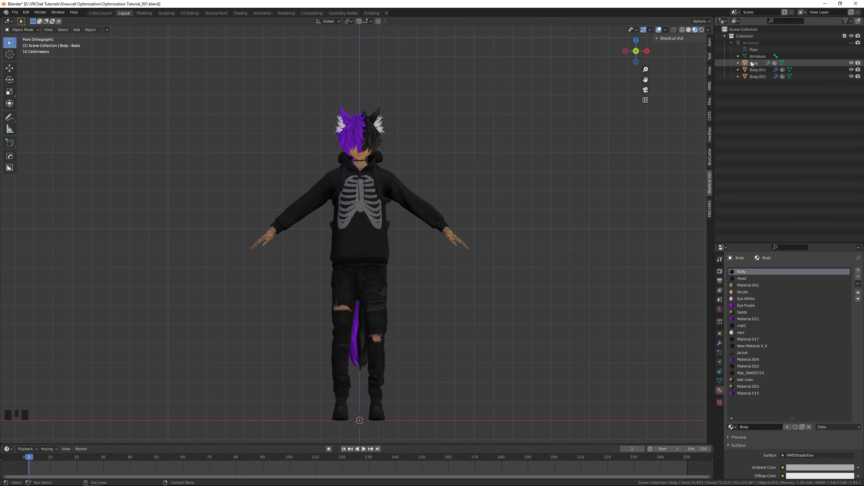
- Select Body through Body.002 in the Outliner and join them with Ctrl+J
click(754, 62)
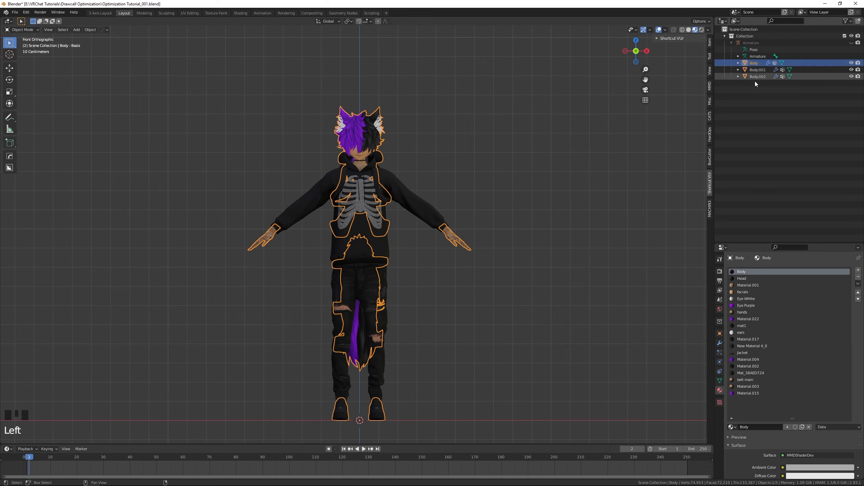
click(758, 76)
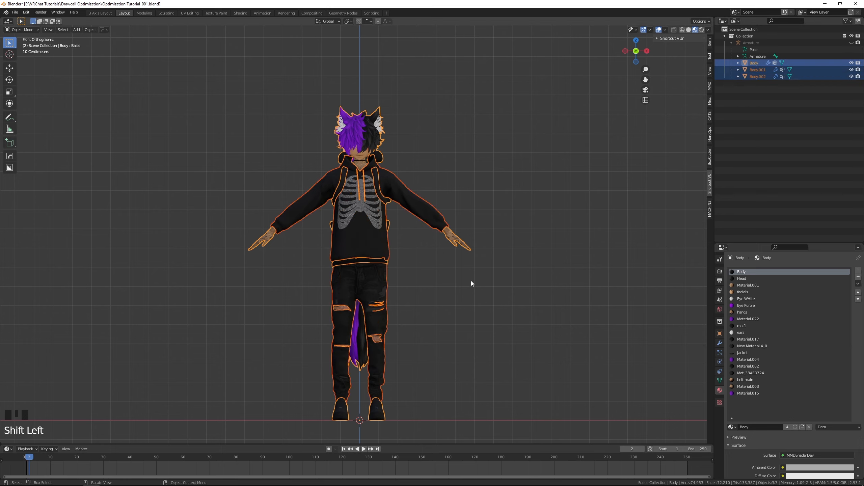
mouse_move(424, 271)
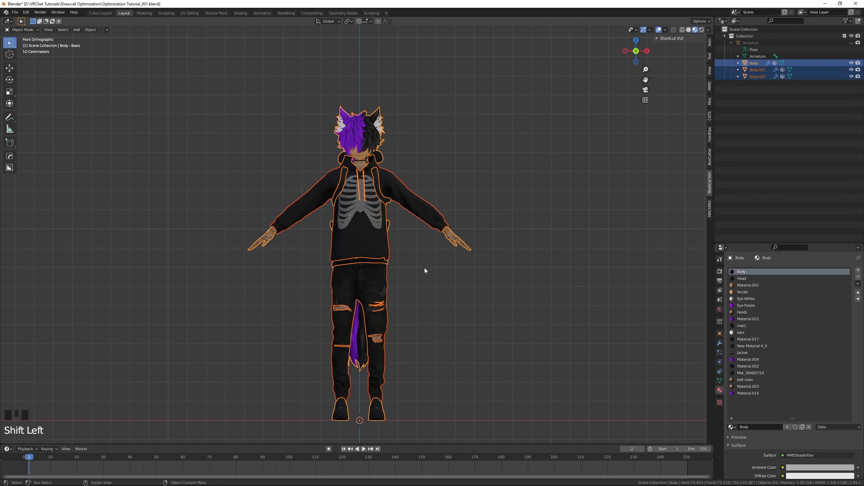
key(ctrl+j)
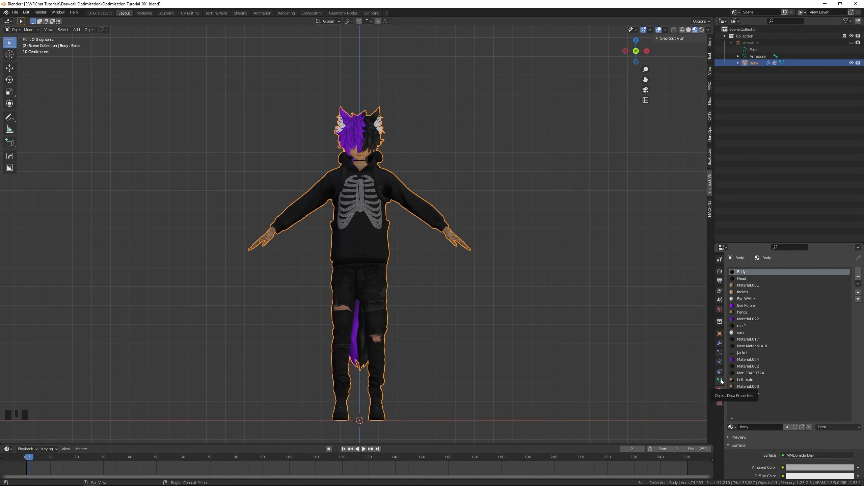
- Delete the extra UV maps UVMap.002 and UVMap.001, keeping only UVMap
click(720, 381)
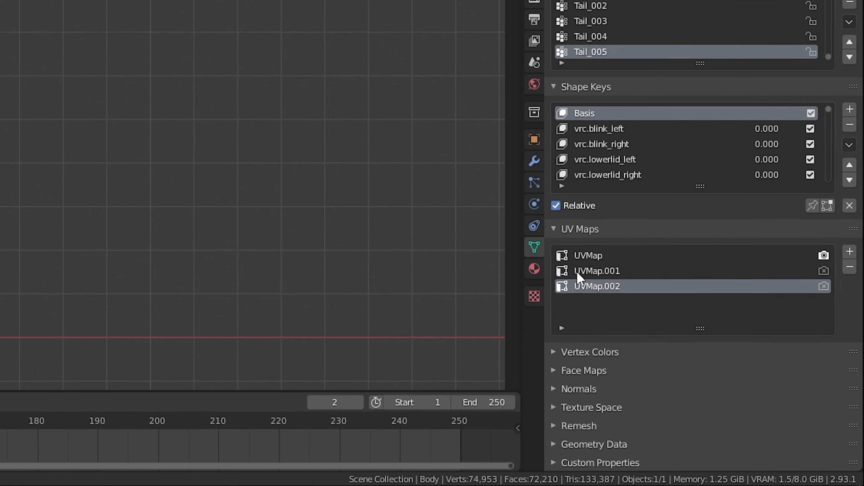
mouse_move(564, 267)
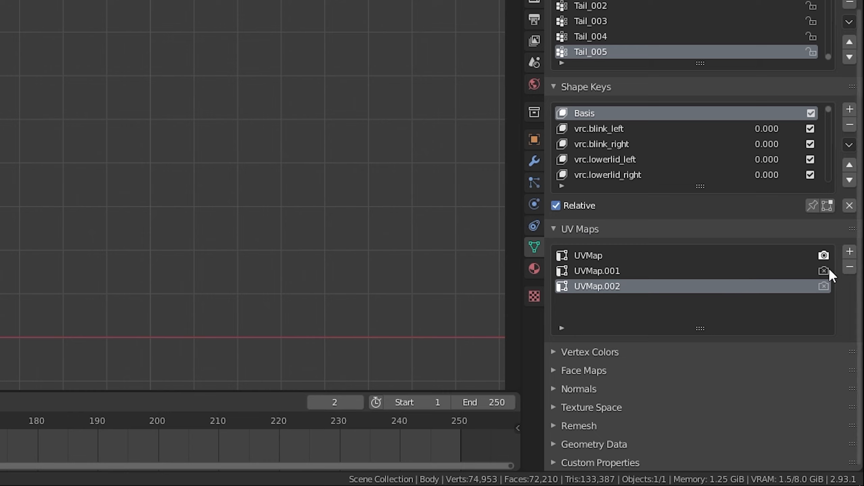
click(849, 266)
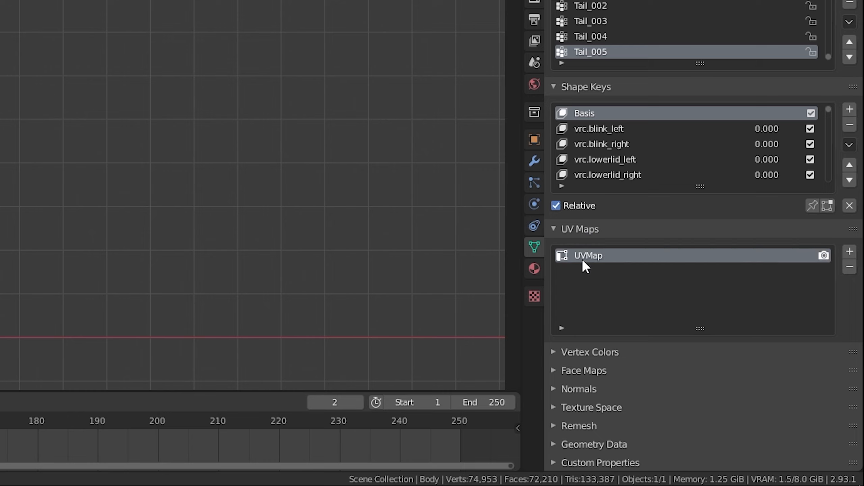
mouse_move(609, 263)
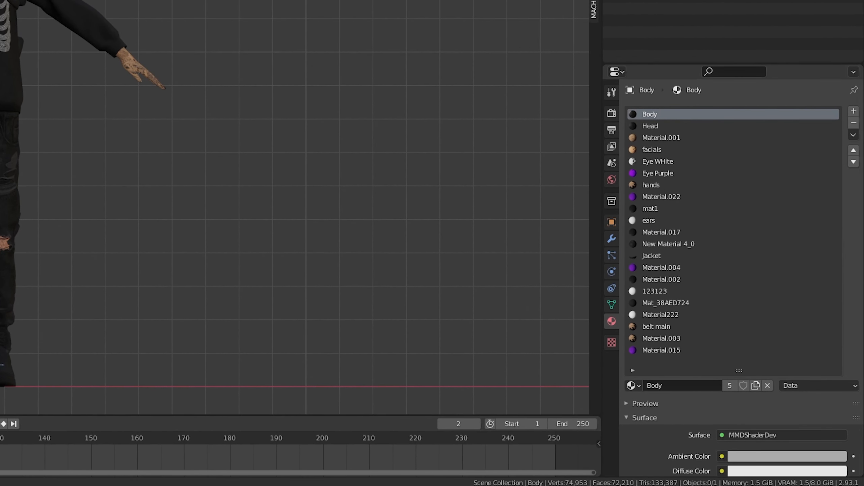
- Run Remove Unused Slots from the material slot specials menu
click(853, 135)
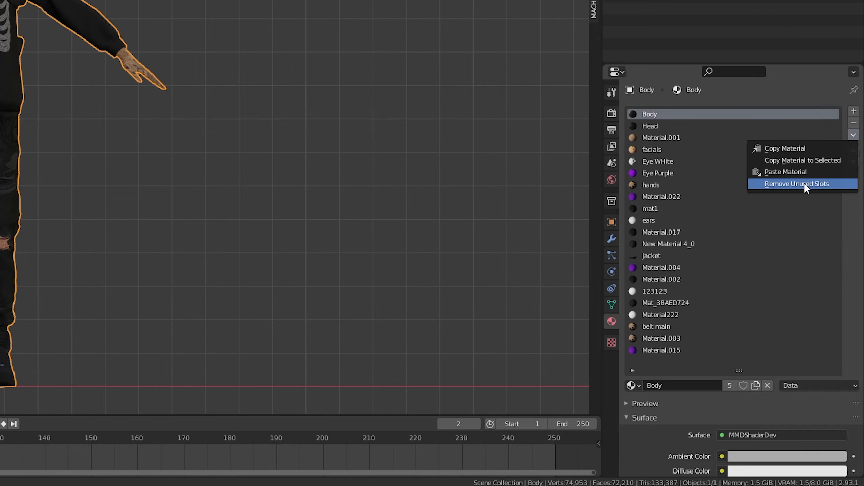
click(798, 184)
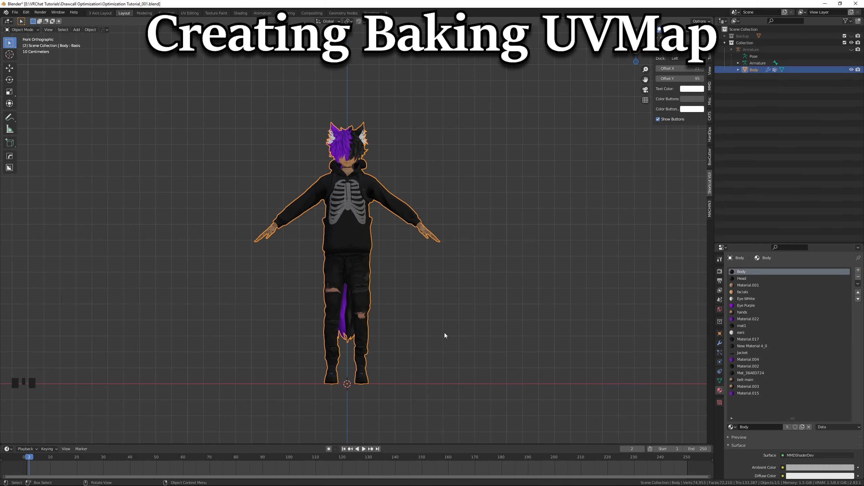
- Add a new UV map to the Body mesh and rename it 'Baked'
click(718, 381)
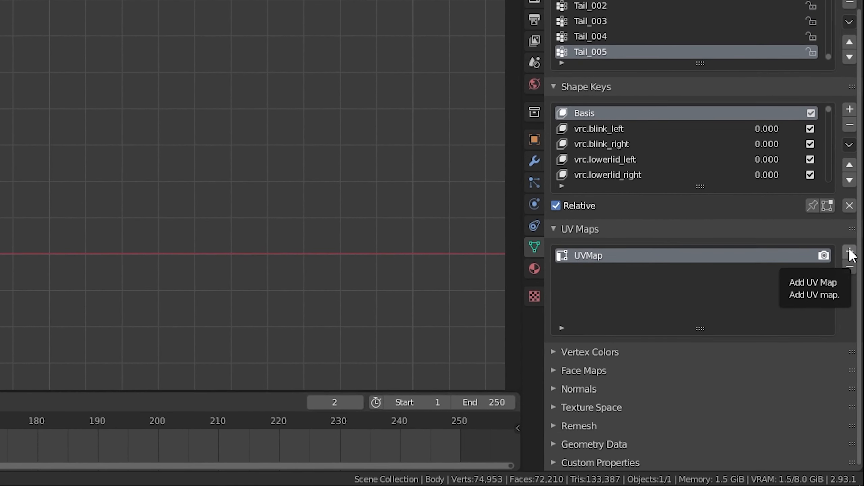
click(849, 252)
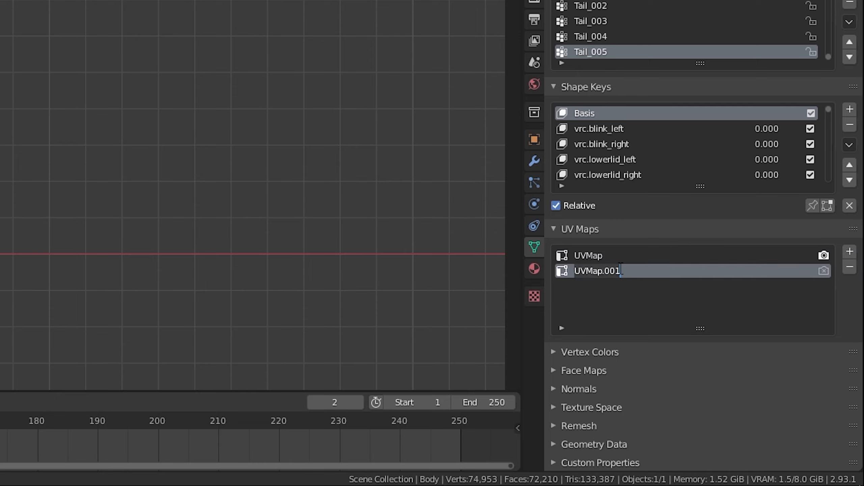
text(Baked)
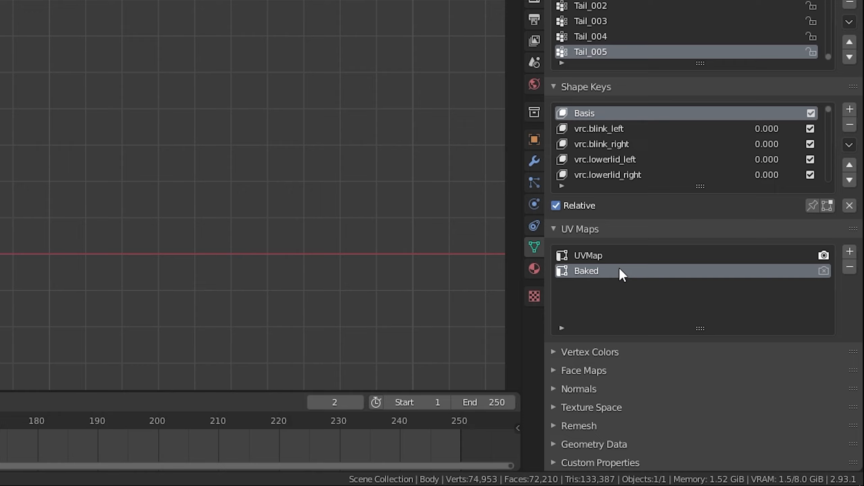
mouse_move(823, 255)
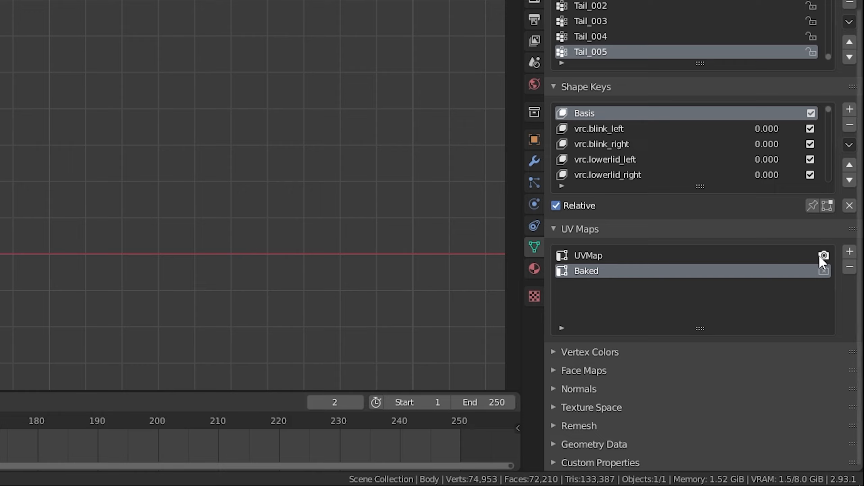
mouse_move(598, 259)
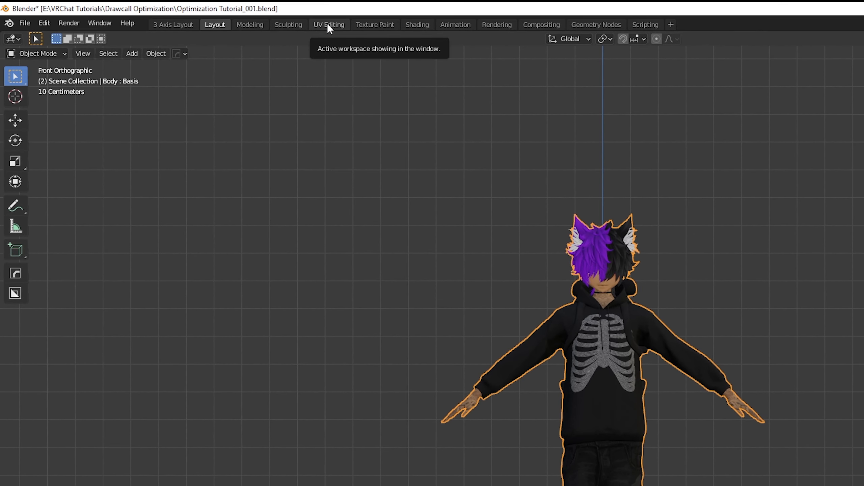
mouse_move(328, 30)
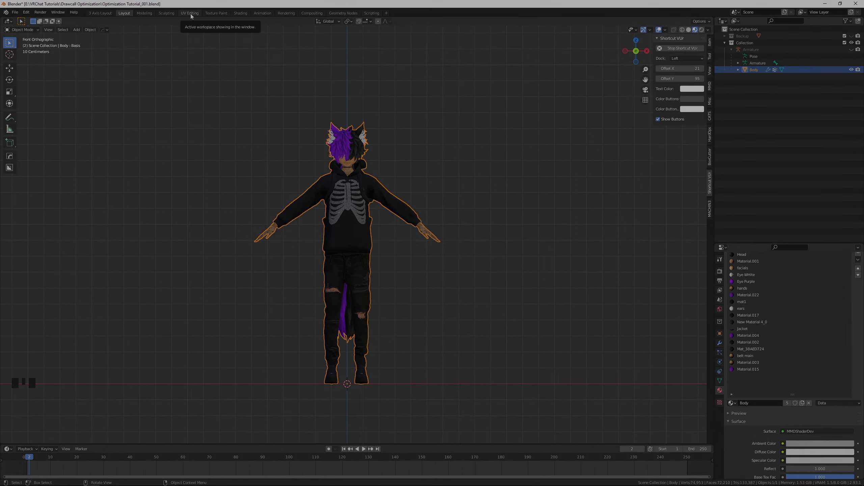
- Switch to the UV Editing workspace with UV Sync Selection enabled
click(189, 13)
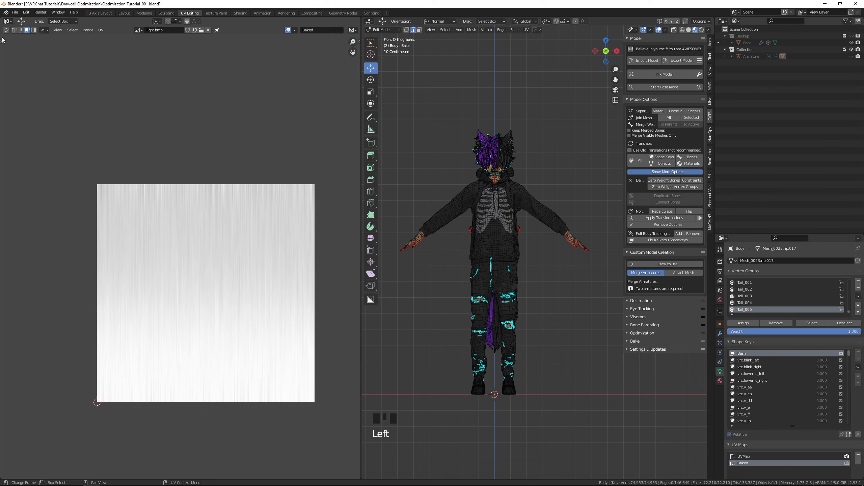
mouse_move(7, 26)
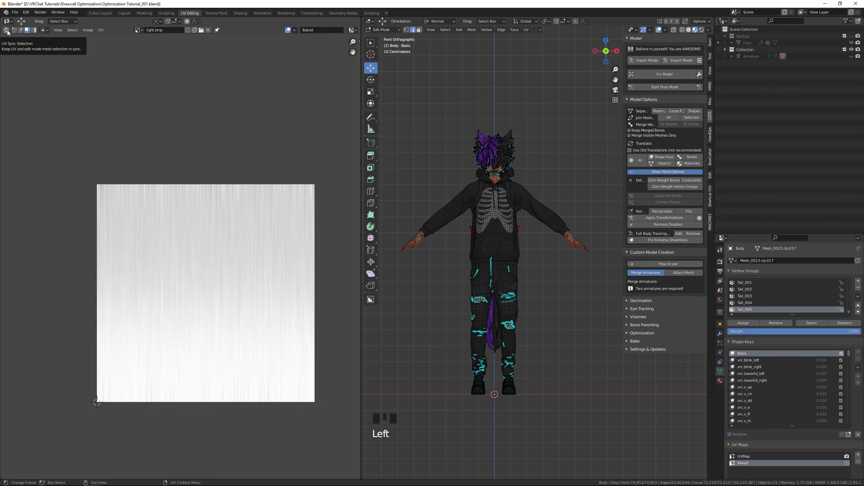
click(7, 21)
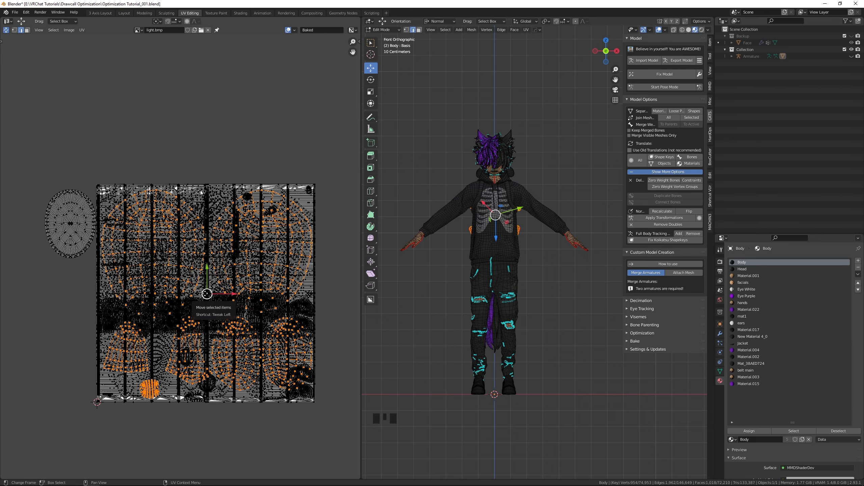
- Drag the selected UV islands upward out of the texture square
drag(207, 292, 207, 127)
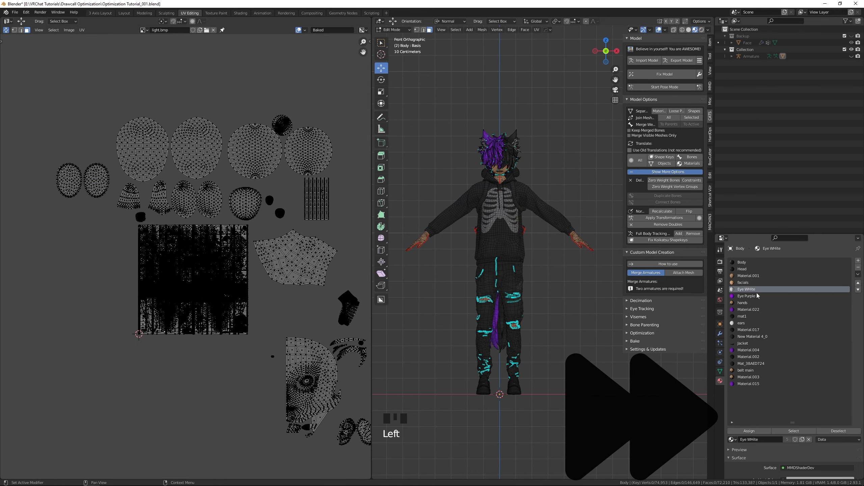
- Select the Eye White, mat1 and jacket material islands and move each to free areas
click(748, 309)
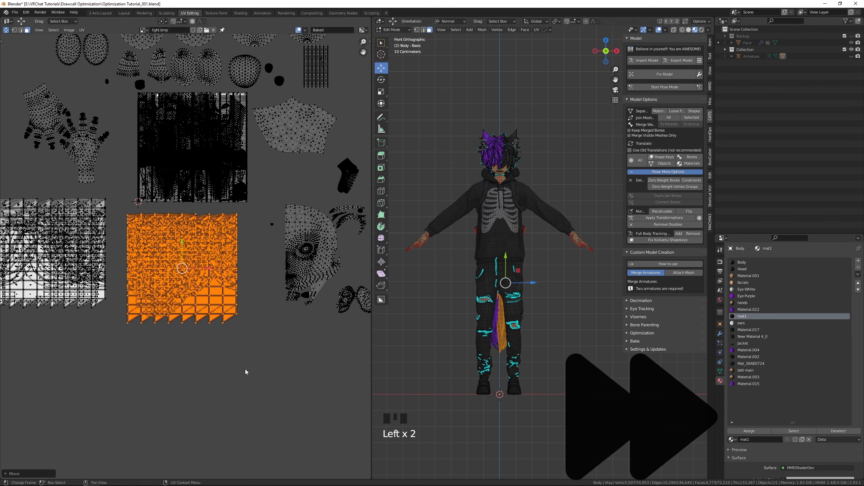
click(748, 329)
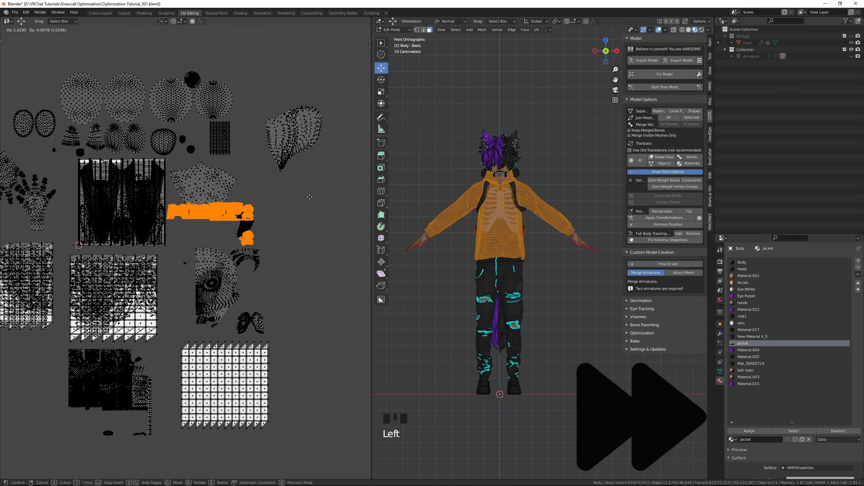
click(748, 350)
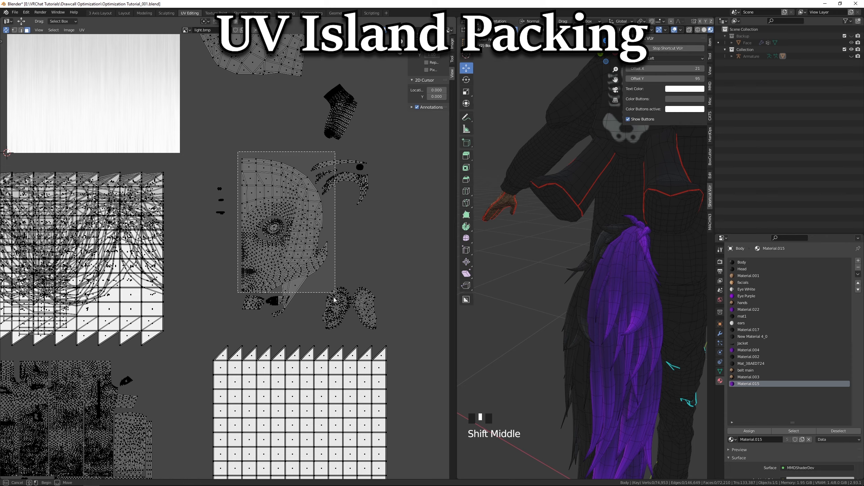
- Box-zoom with Shift+B onto the small islands beside the face island
drag(237, 151, 342, 289)
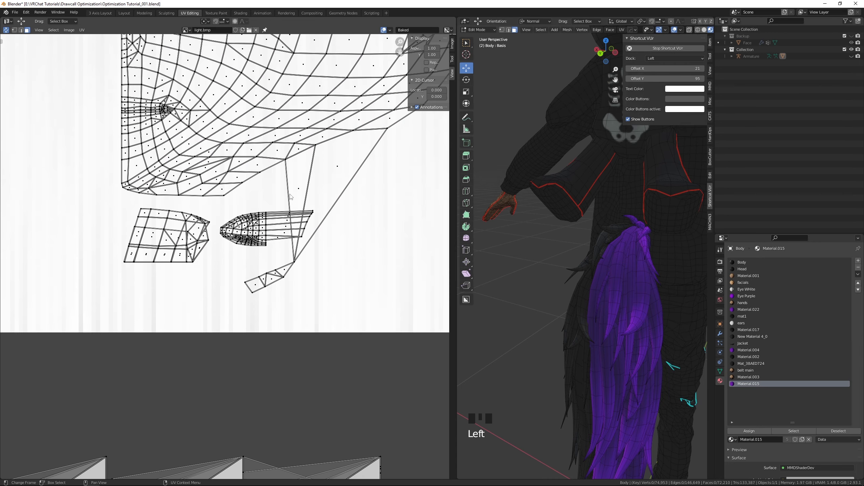
mouse_move(257, 228)
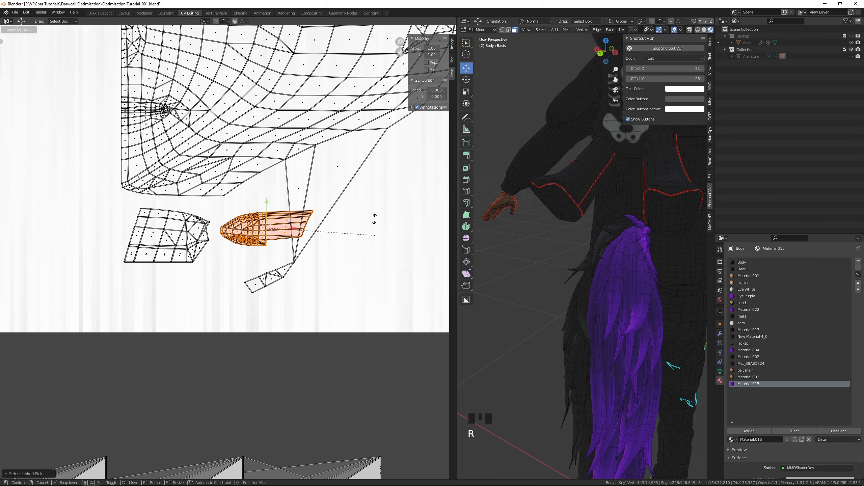
- Rotate the pointed island and mirror it along X to fit beside its neighbour
key(r)
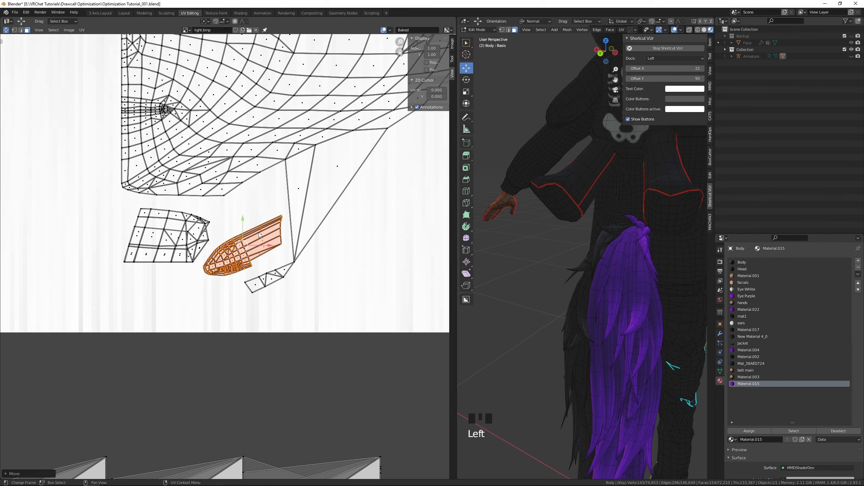
right_click(259, 235)
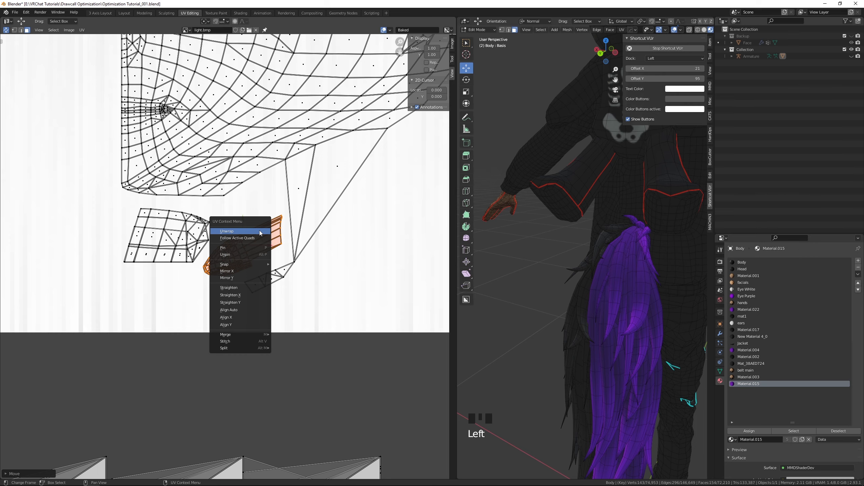
mouse_move(239, 277)
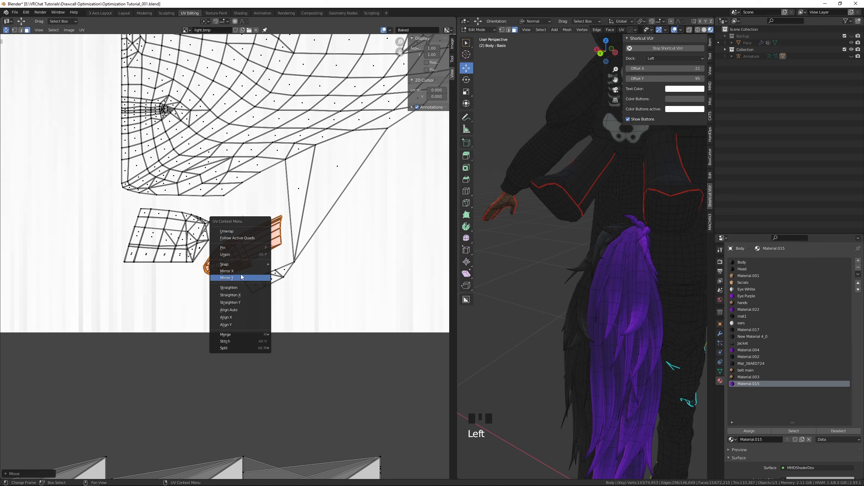
mouse_move(240, 270)
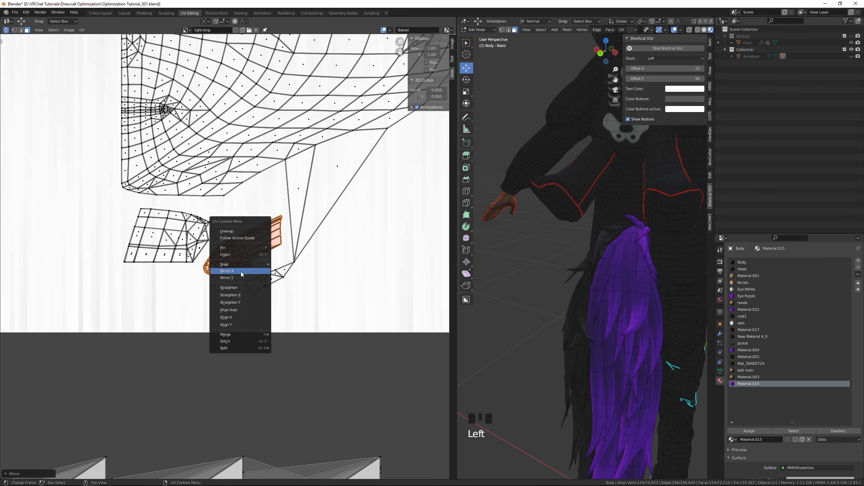
click(227, 271)
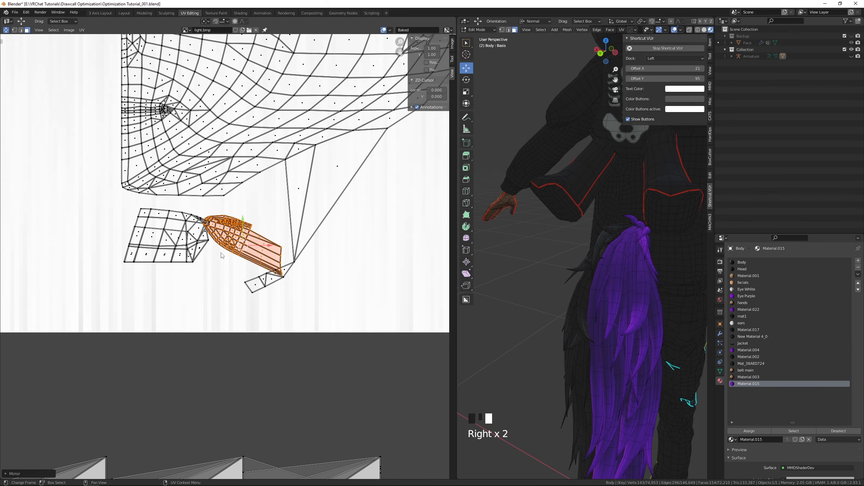
key(r)
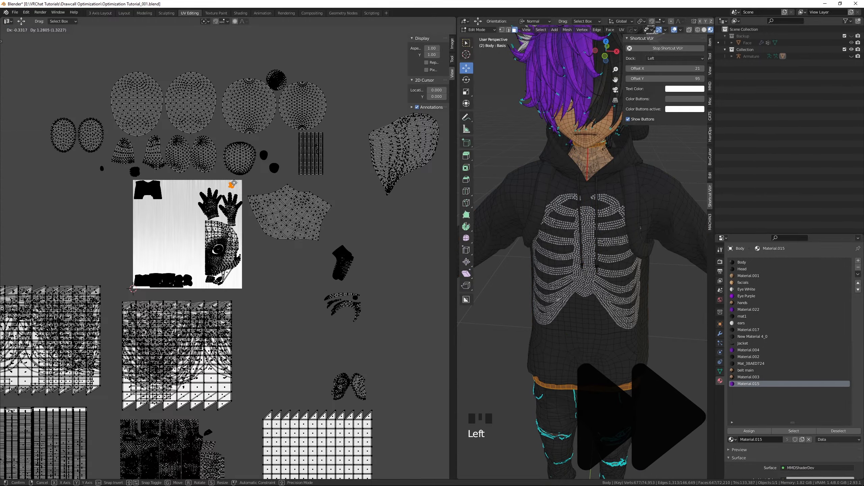
- Mirror the ear UV island along X beside its matching ear, then zoom the view
right_click(182, 192)
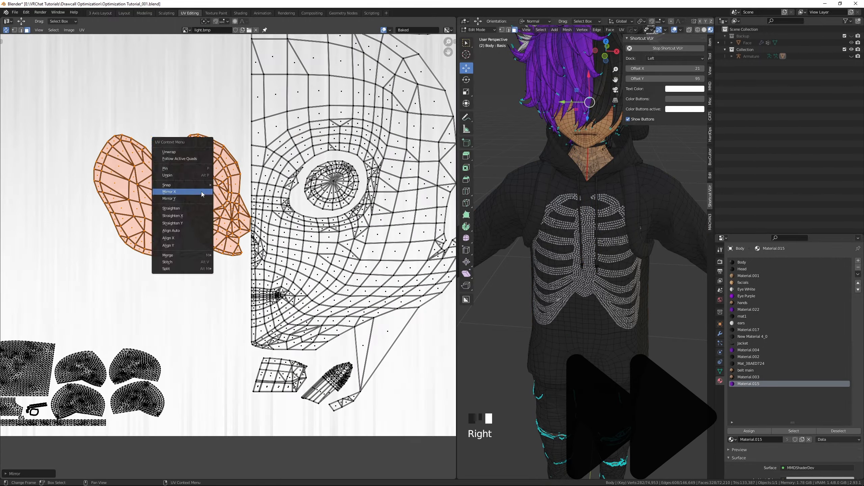
click(168, 191)
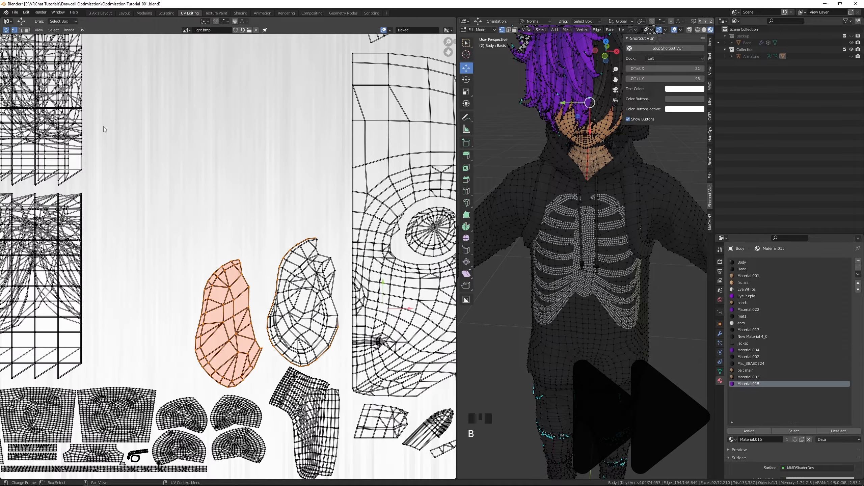
scroll(up, 3)
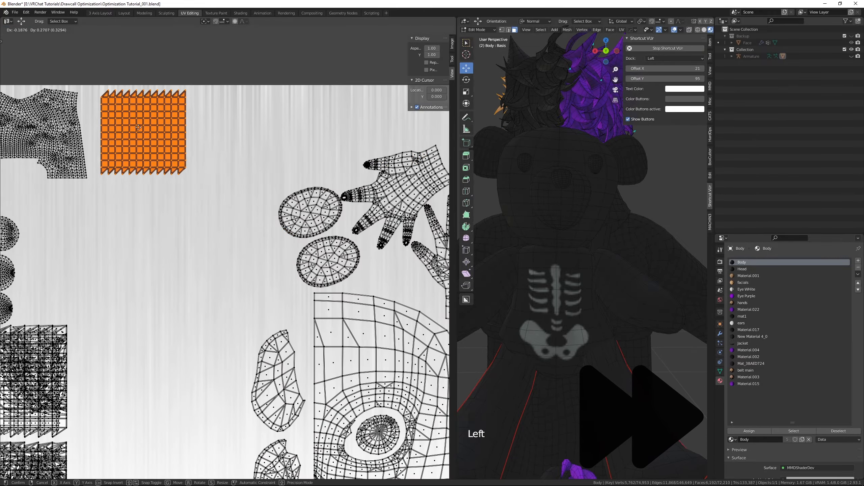
- Fit the Baked UV islands into the layout and save as Optimization Tutorial_002.blend
scroll(down, 3)
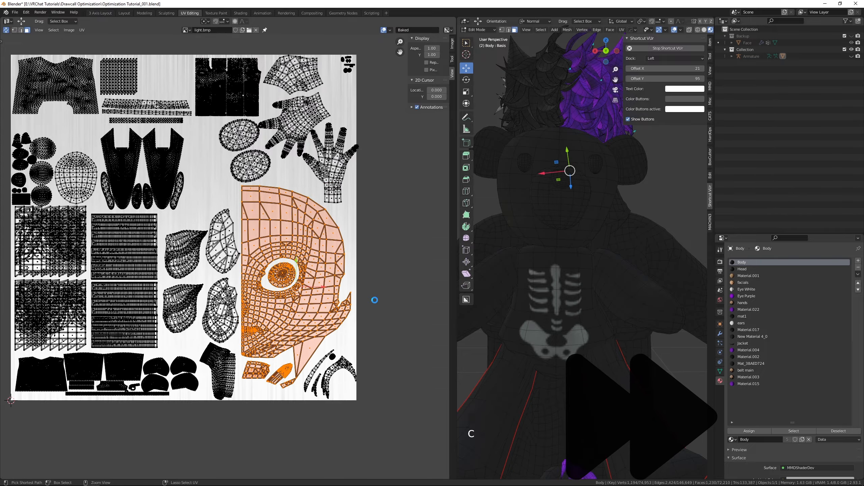
scroll(up, 3)
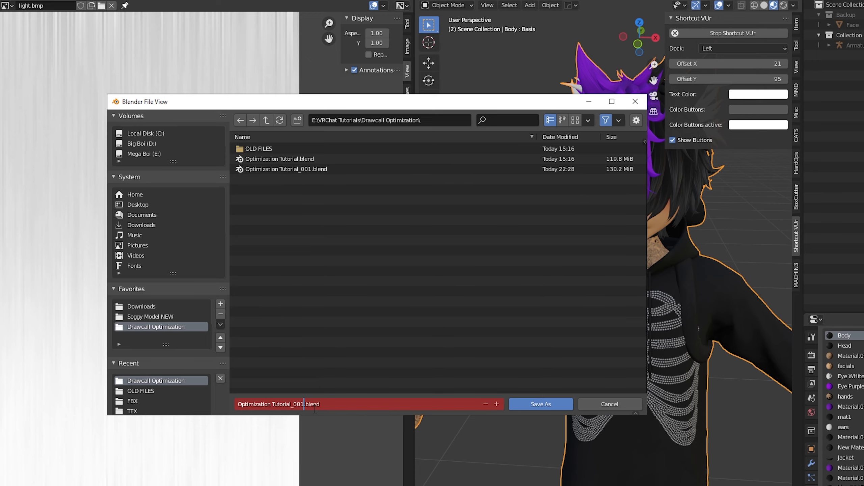
click(541, 404)
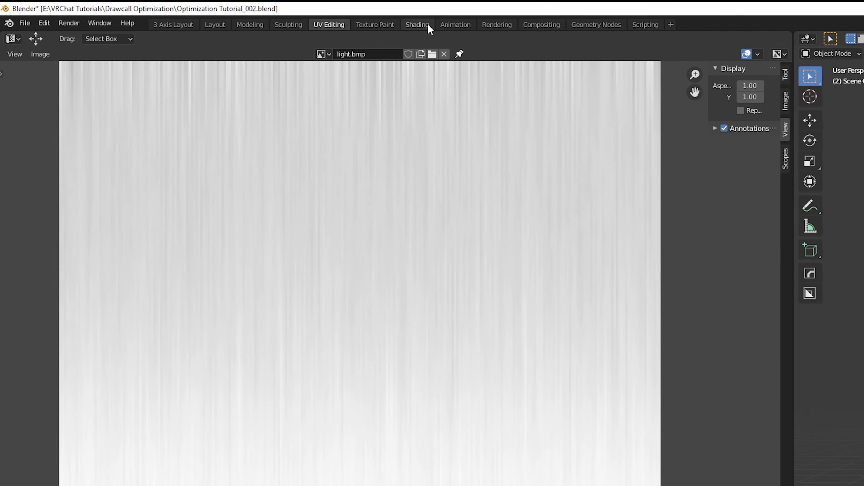
- In Shading, paste a copy of the Mmd Base Tex node below the original and clear its image
click(418, 24)
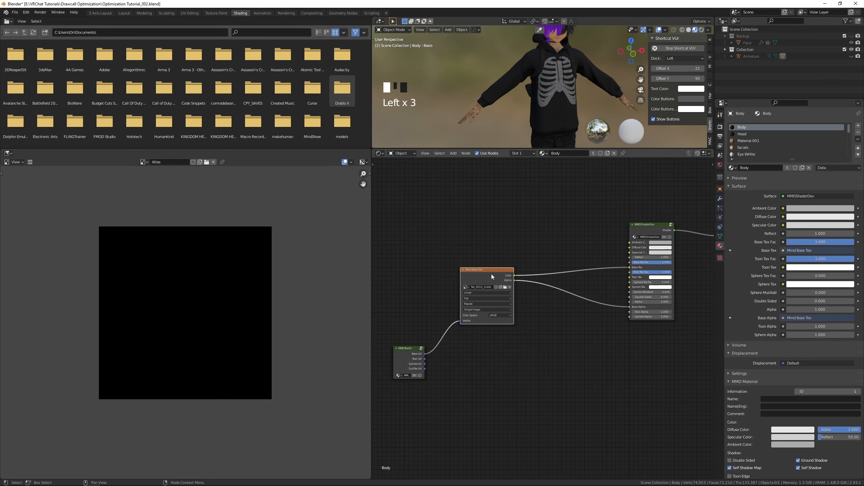
drag(487, 270, 480, 257)
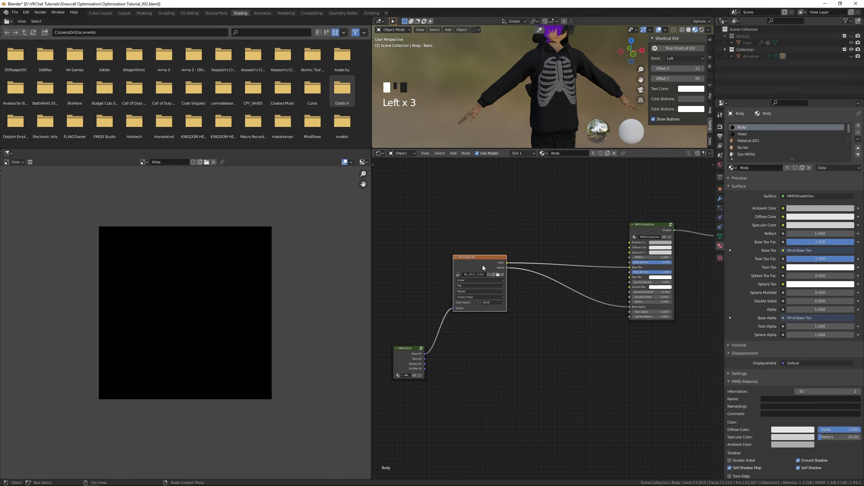
key(ctrl+v)
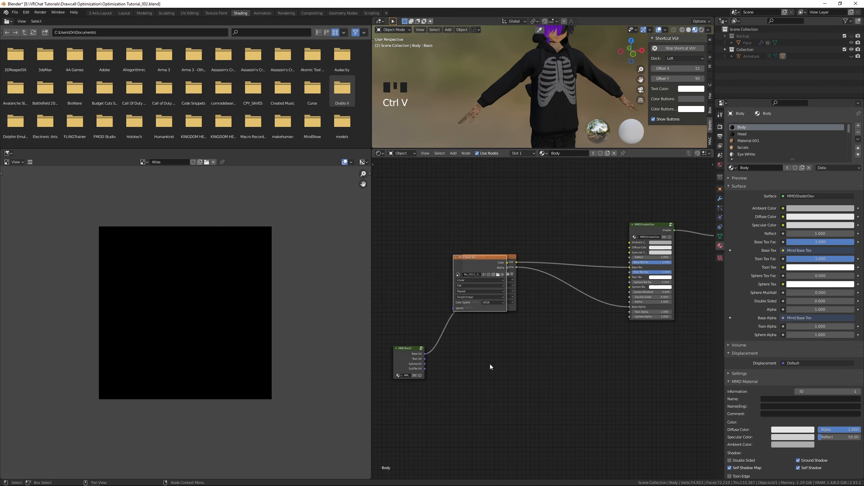
drag(478, 256, 485, 355)
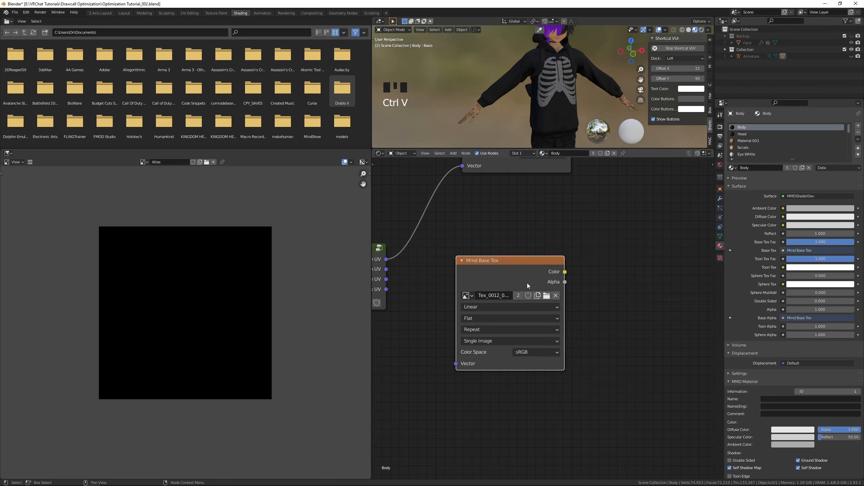
click(555, 296)
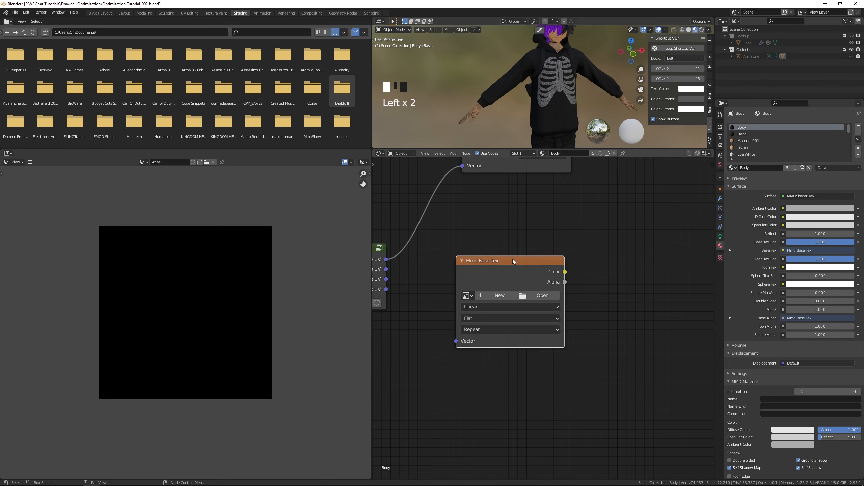
- Give the copied texture node a new 2048×2048 image named Atlas
click(499, 295)
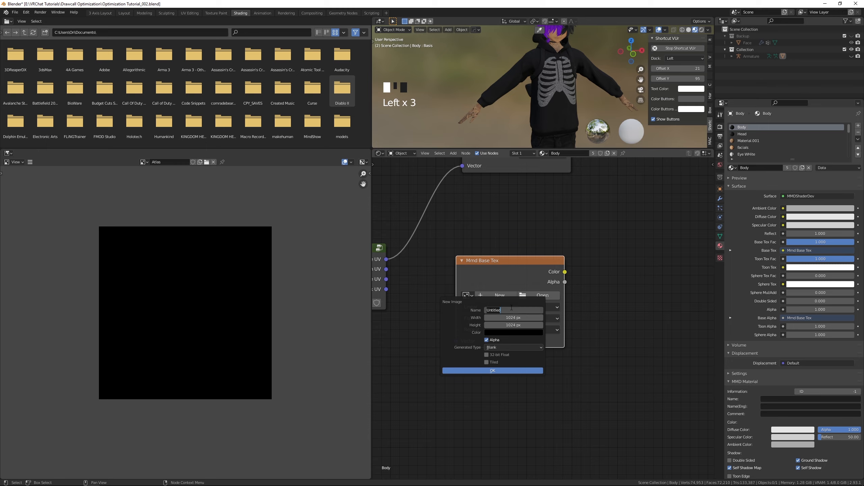
text(Atlas)
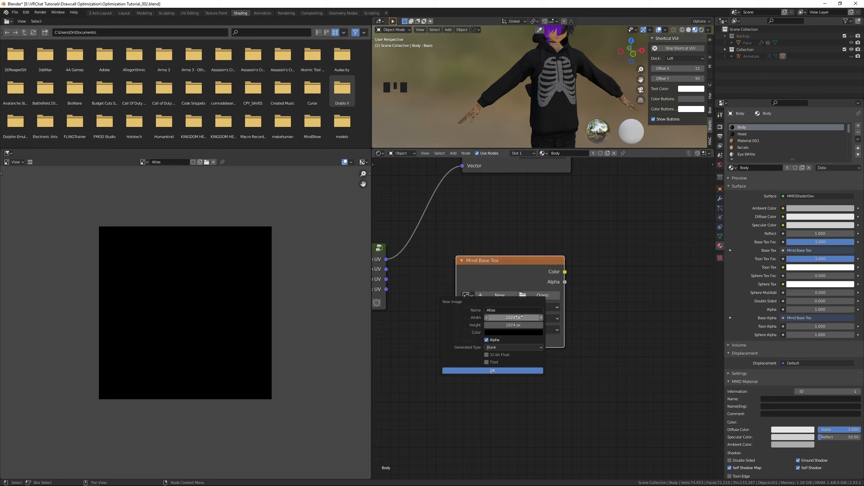
text(2048)
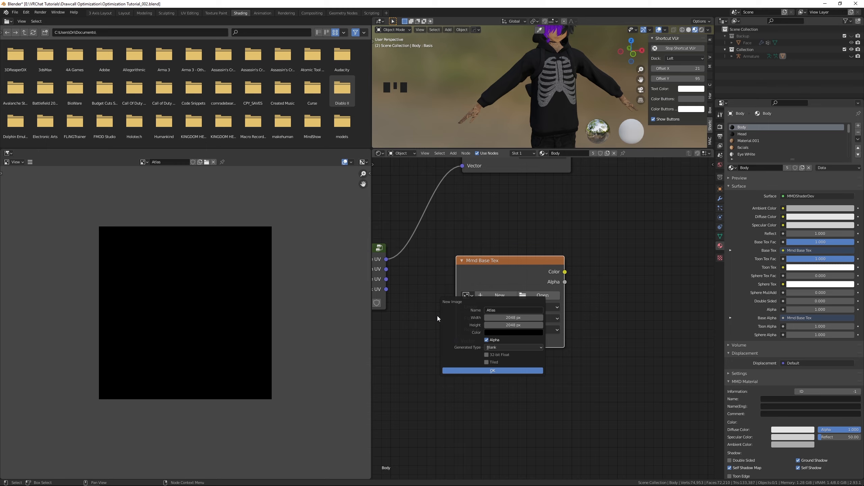
click(492, 371)
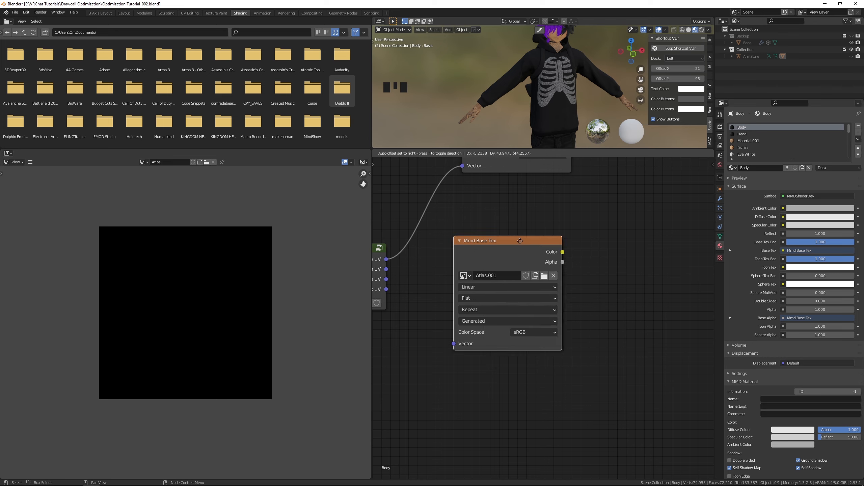
- Paste the Atlas.001 texture node into the facials, ears, belt main and other material slots
drag(519, 240, 499, 261)
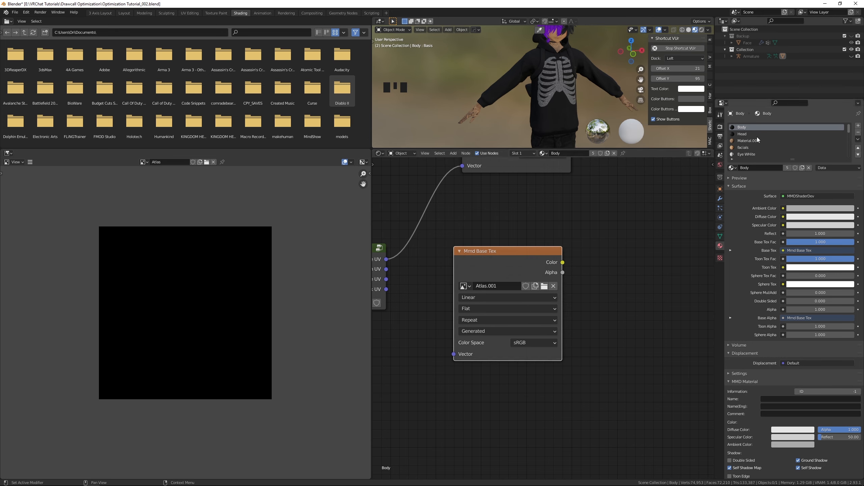
click(742, 133)
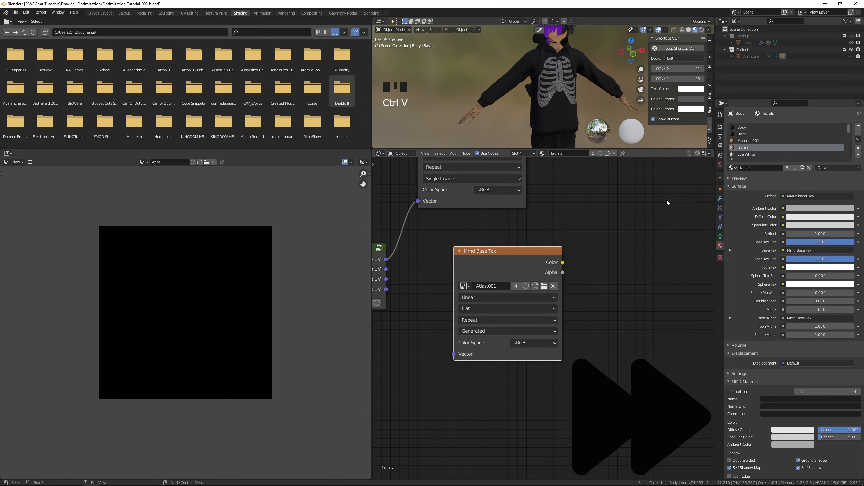
click(743, 147)
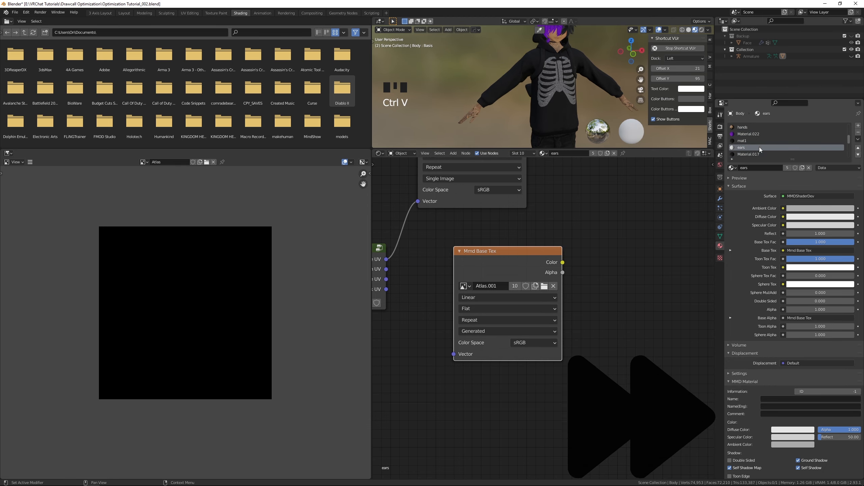
click(749, 141)
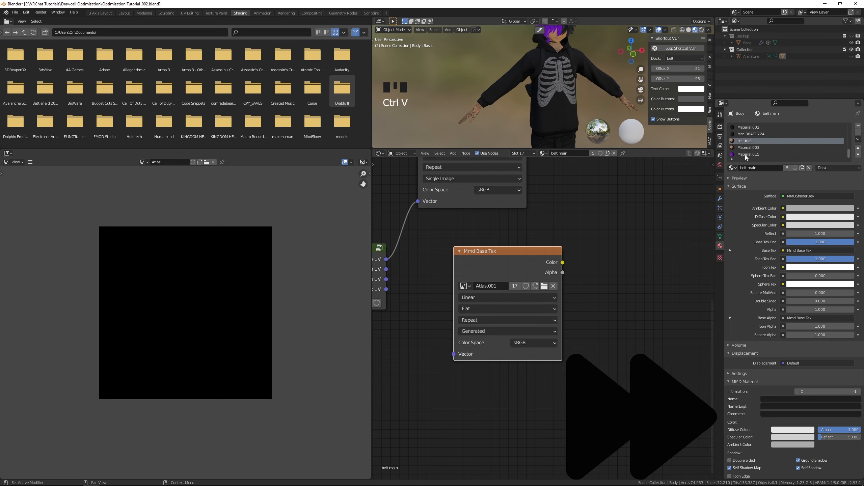
scroll(down, 3)
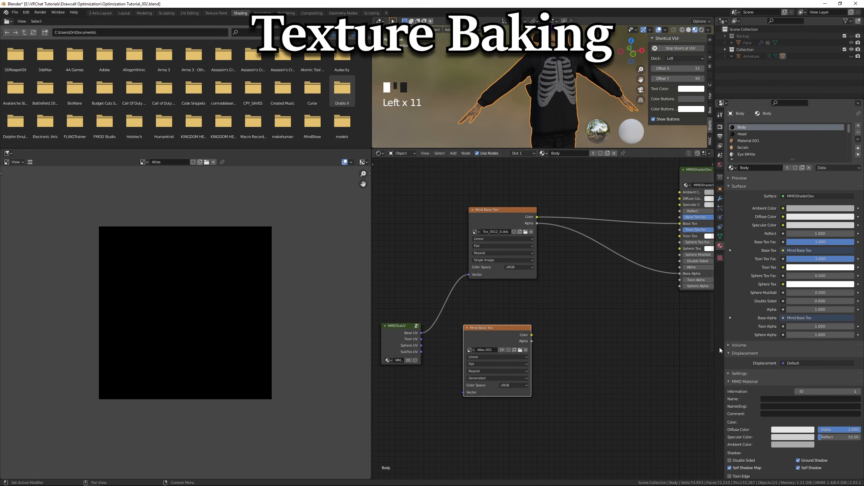
mouse_move(628, 274)
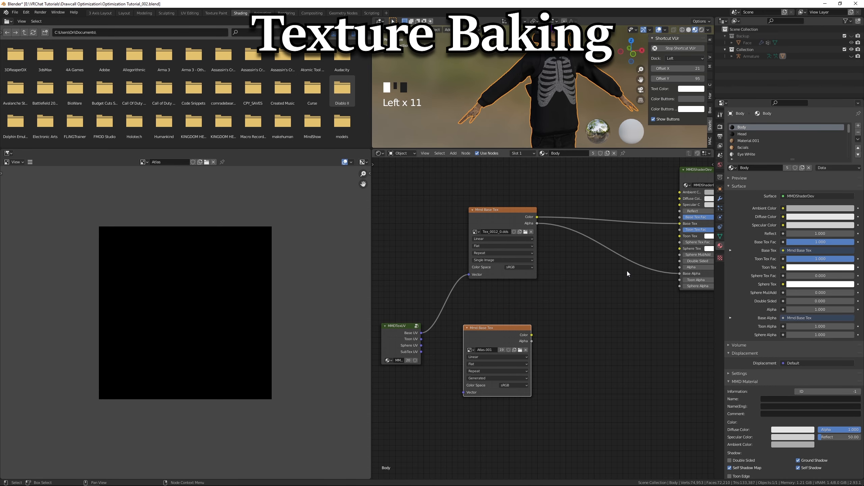
mouse_move(620, 270)
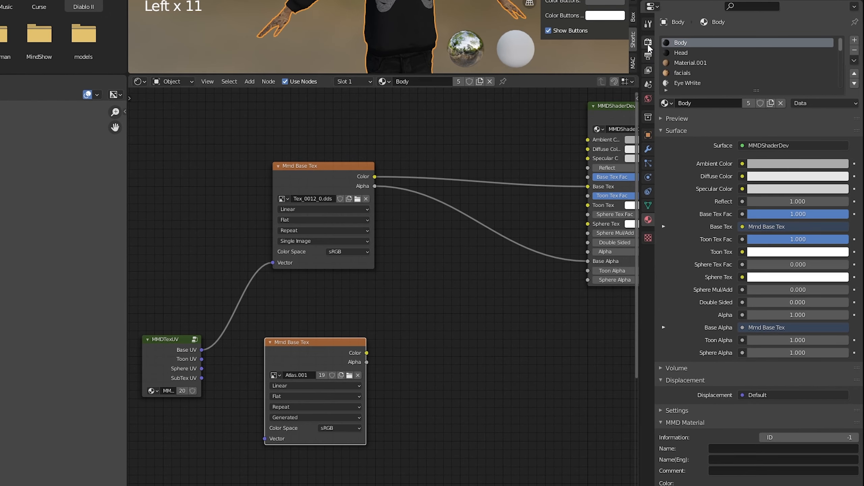
- Confirm Cycles as the render engine and set the render device to GPU
click(648, 43)
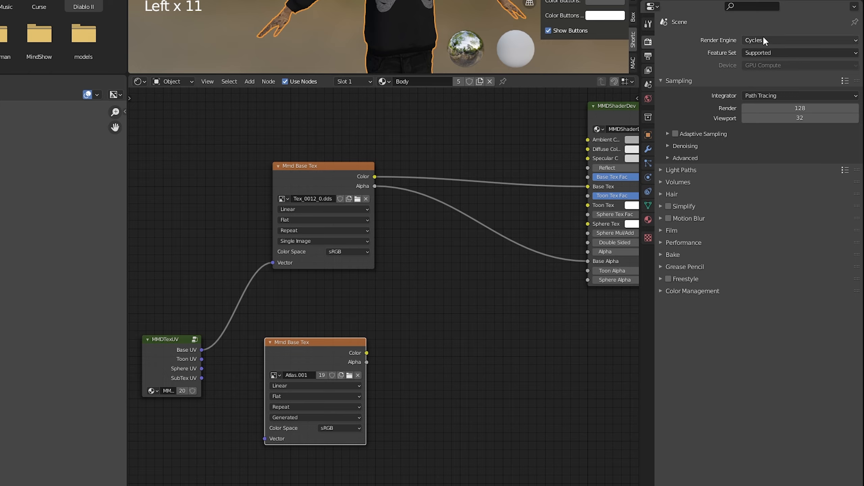
click(799, 39)
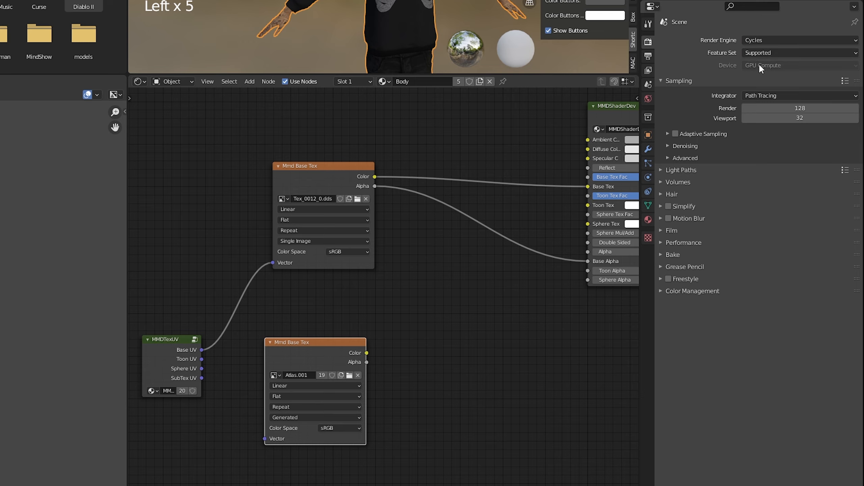
click(800, 65)
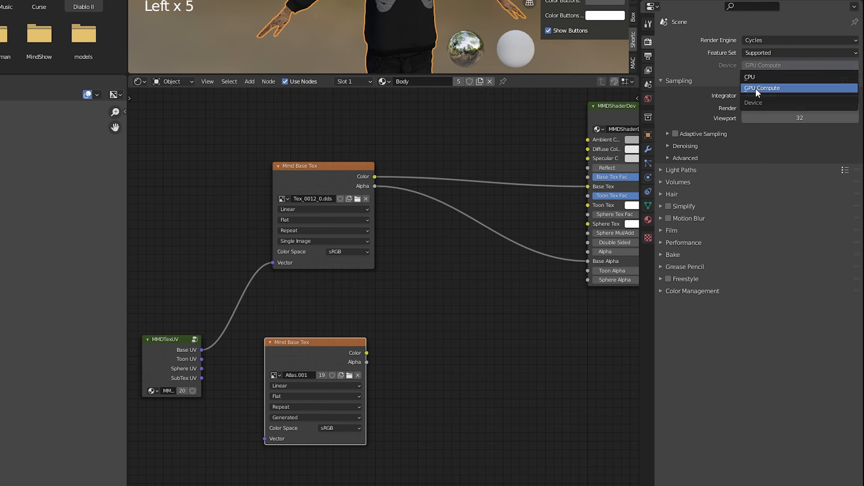
click(766, 88)
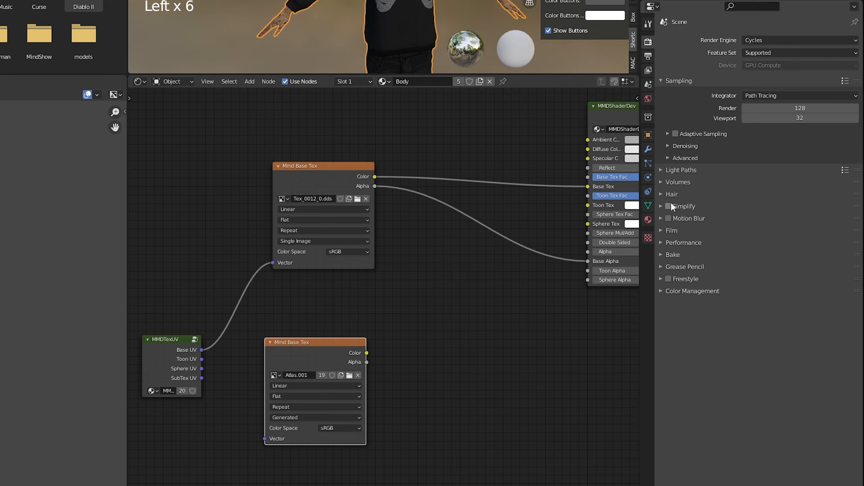
- Set the bake to Diffuse color only, without direct or indirect lighting, with a 10 px margin
click(673, 254)
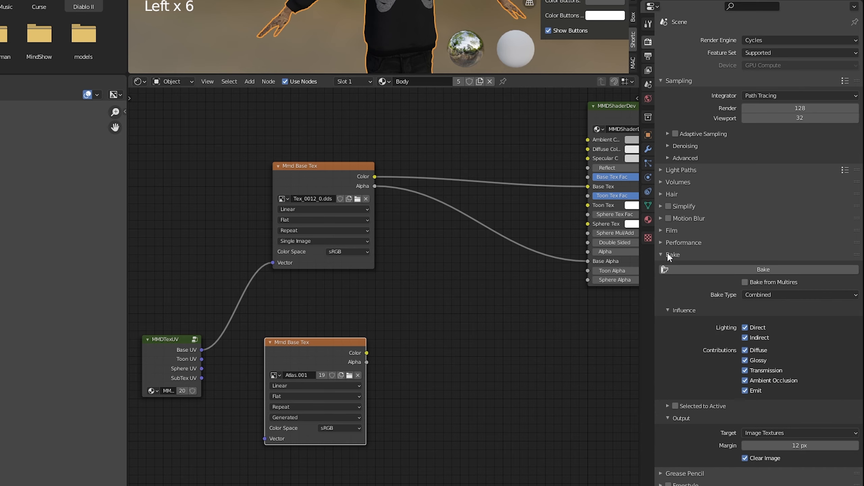
mouse_move(701, 262)
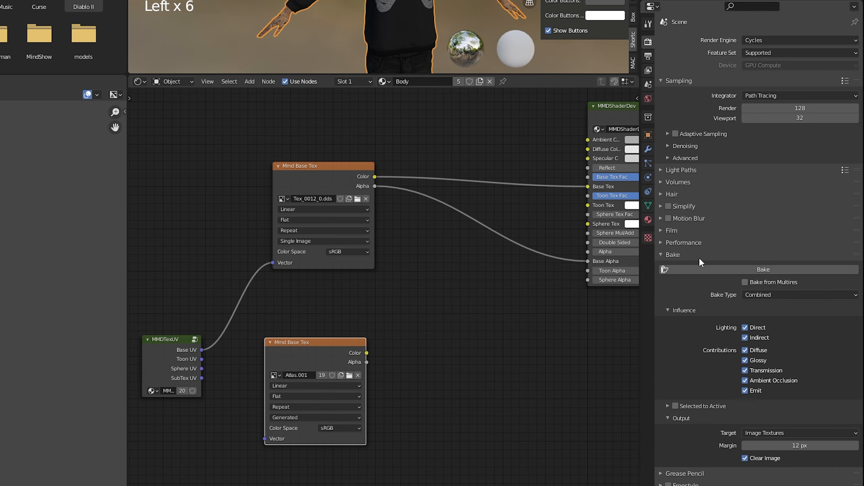
click(800, 294)
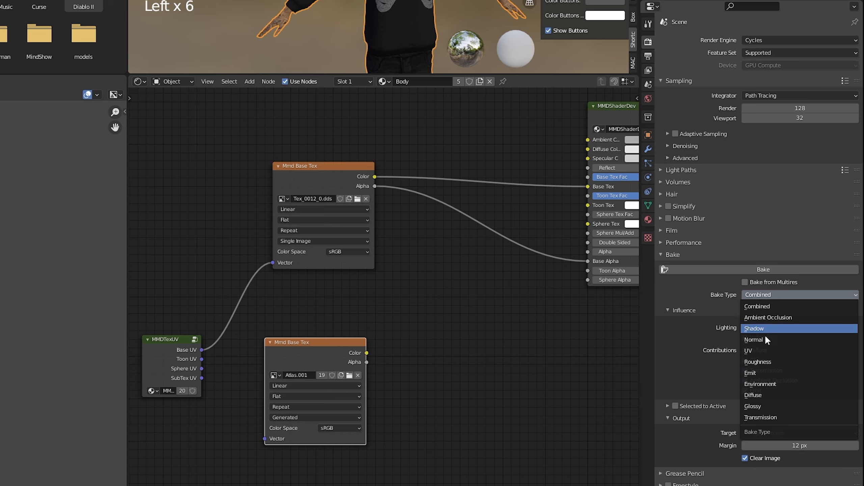
click(753, 395)
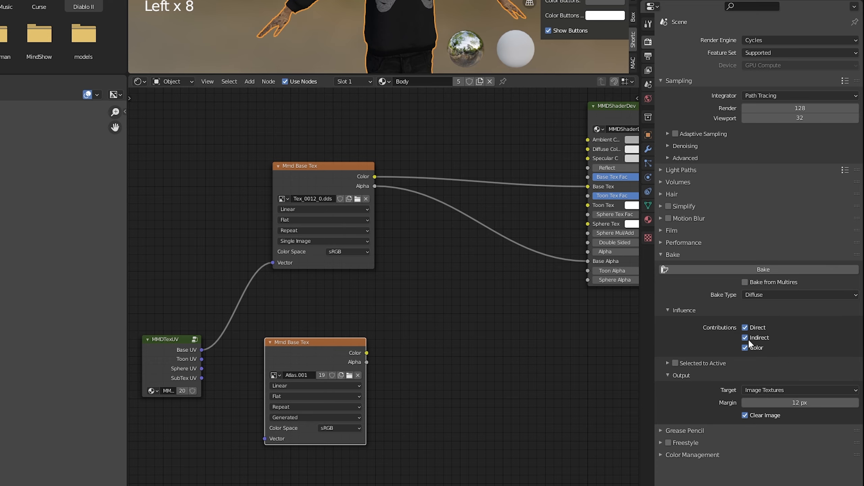
click(745, 327)
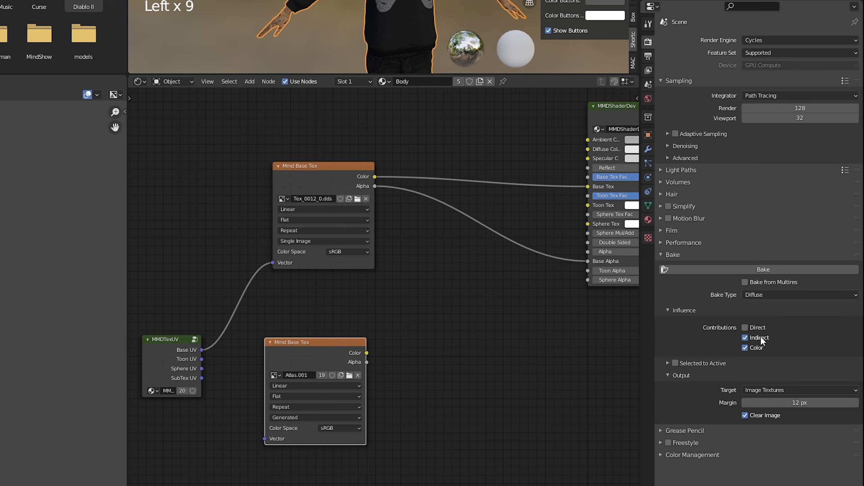
click(746, 337)
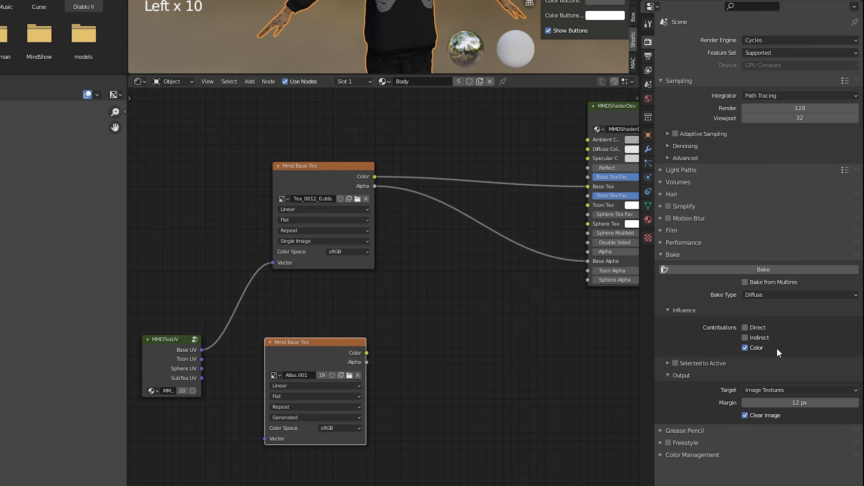
mouse_move(759, 335)
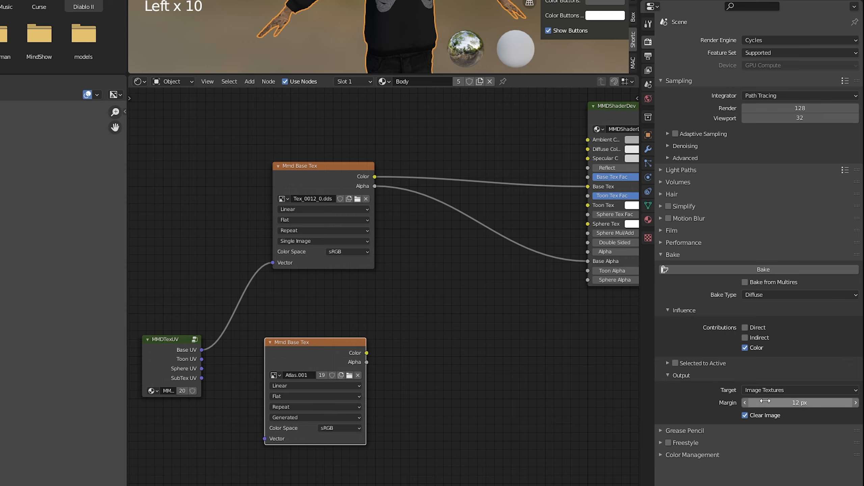
click(799, 403)
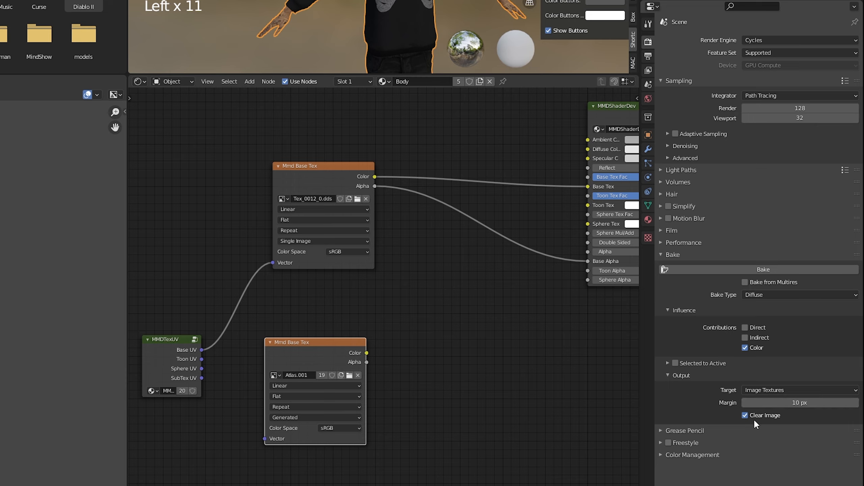
mouse_move(718, 274)
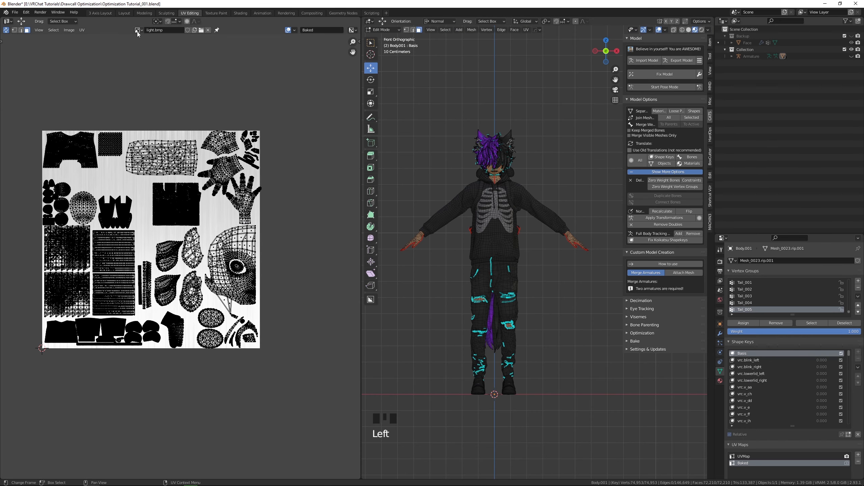
- Show Atlas.001 over the UVs and save it as Atlas.001.png
click(138, 29)
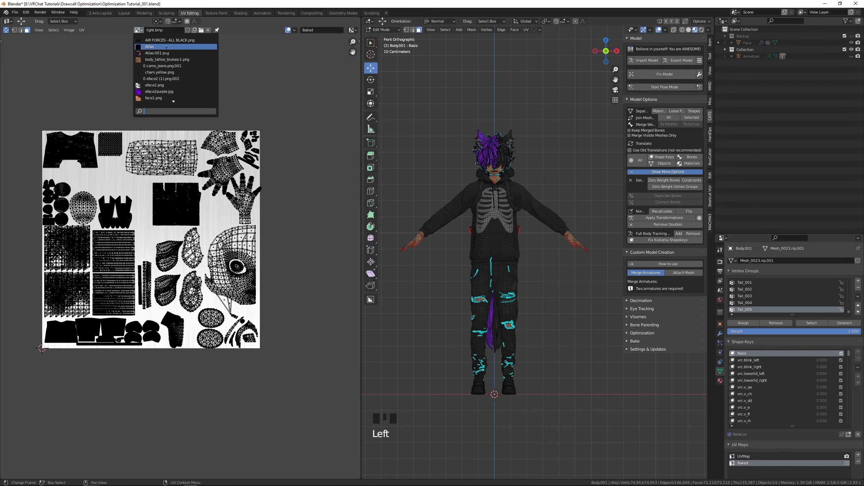
click(157, 53)
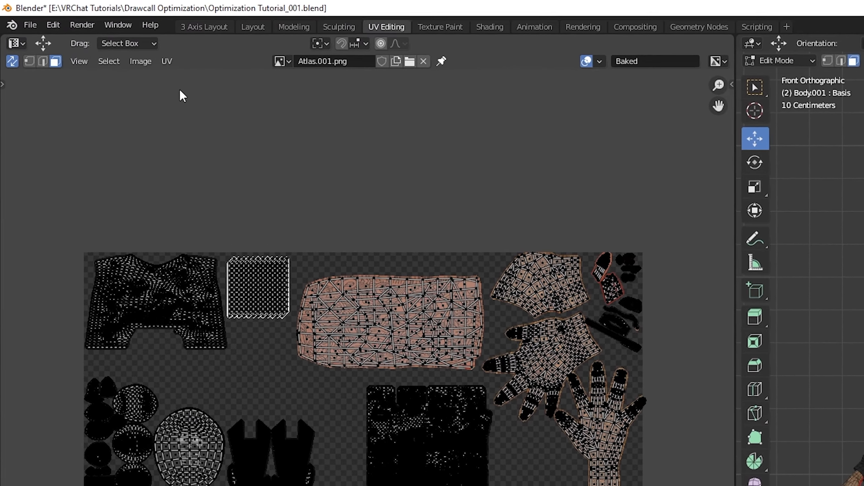
click(140, 61)
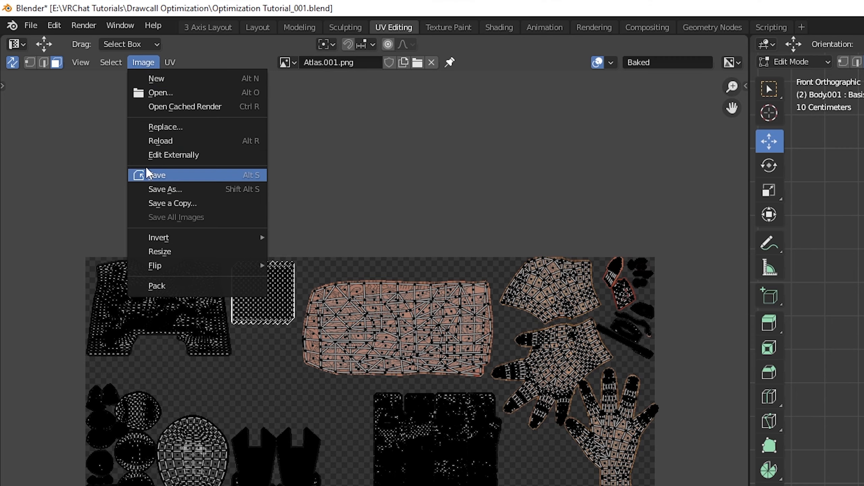
click(166, 190)
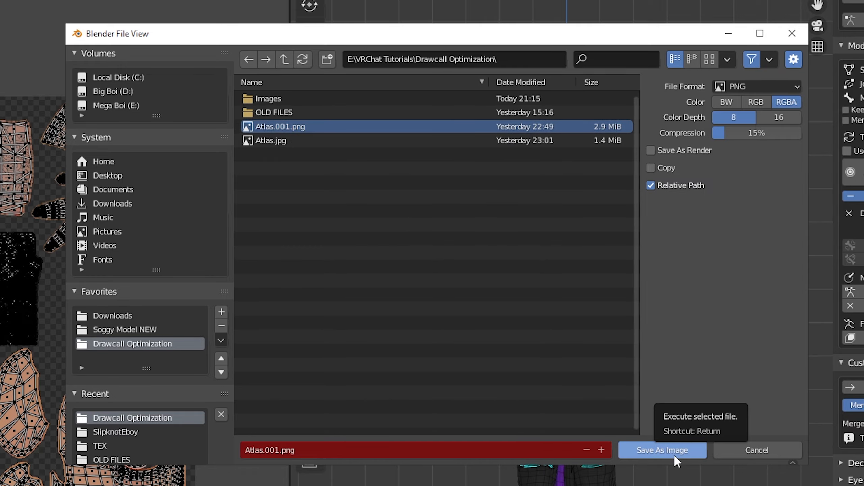
click(662, 450)
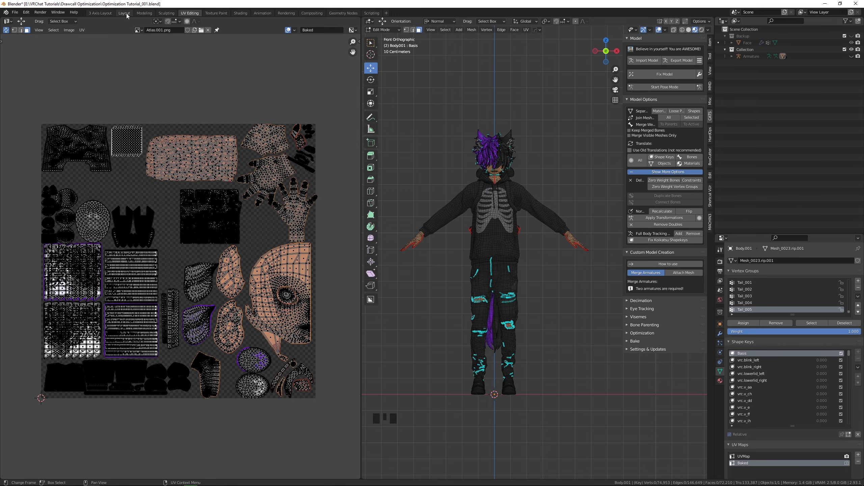
- In Layout, add a material named atlas to Body001, loading Atlas.001.png as its MMD texture
click(124, 13)
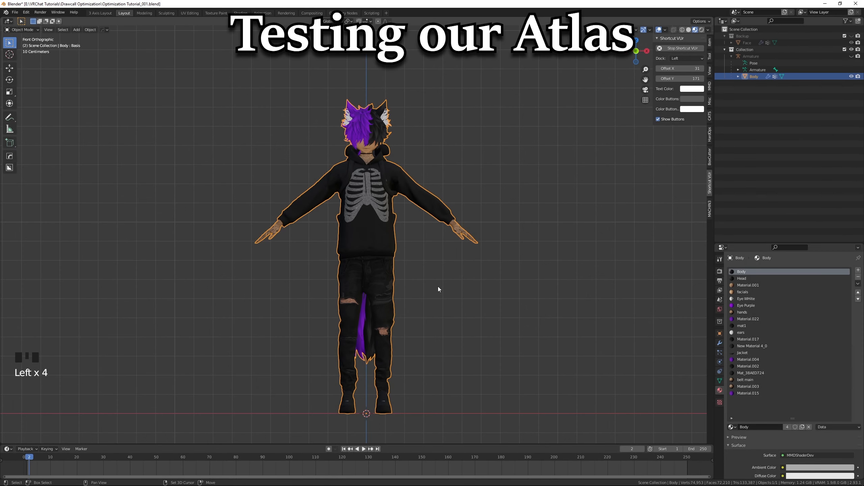
key(shift+d)
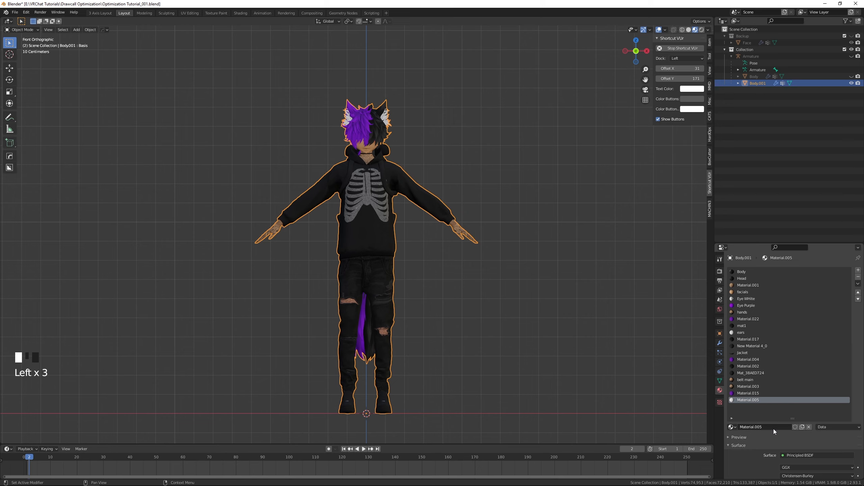
double_click(749, 400)
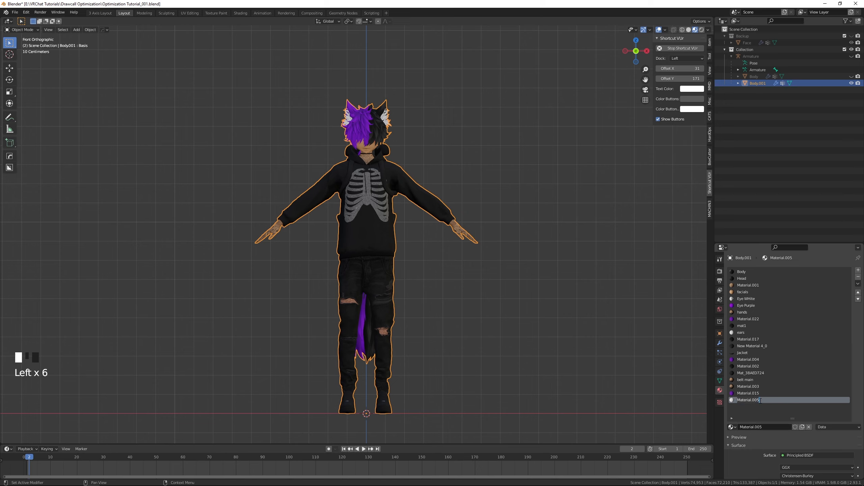
text(atlas)
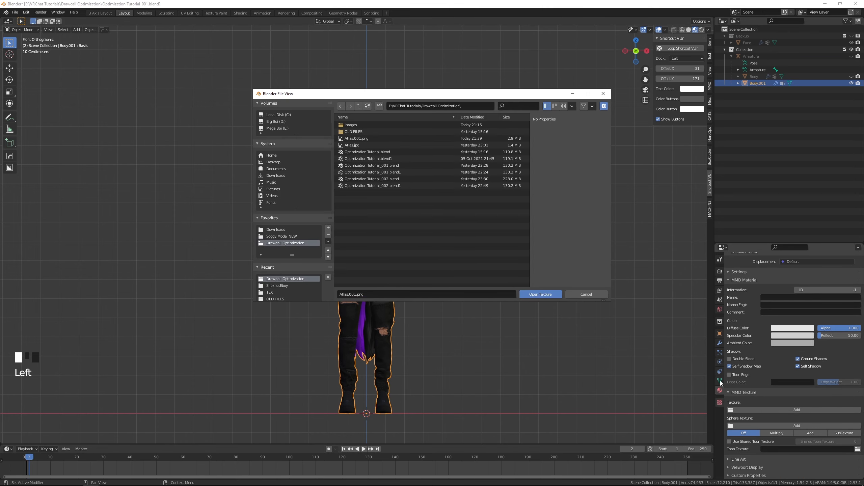
click(540, 294)
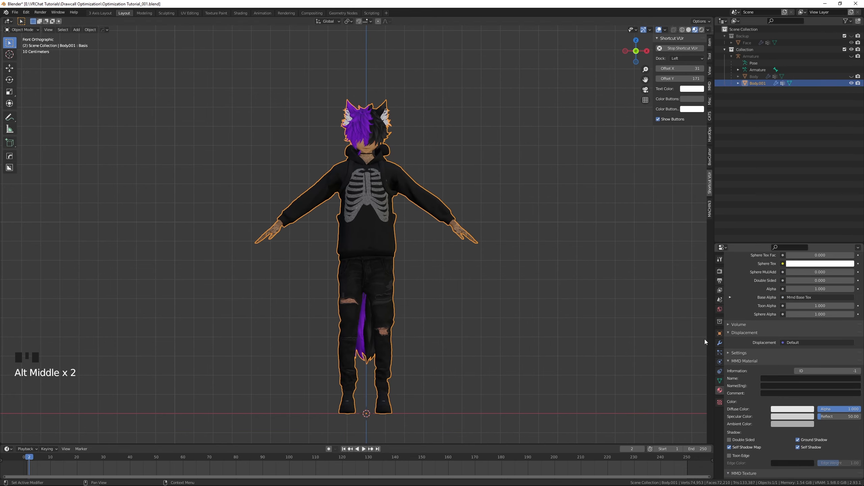
- Scroll the material list down to the atlas slot while Body001 is in Edit Mode
scroll(down, 3)
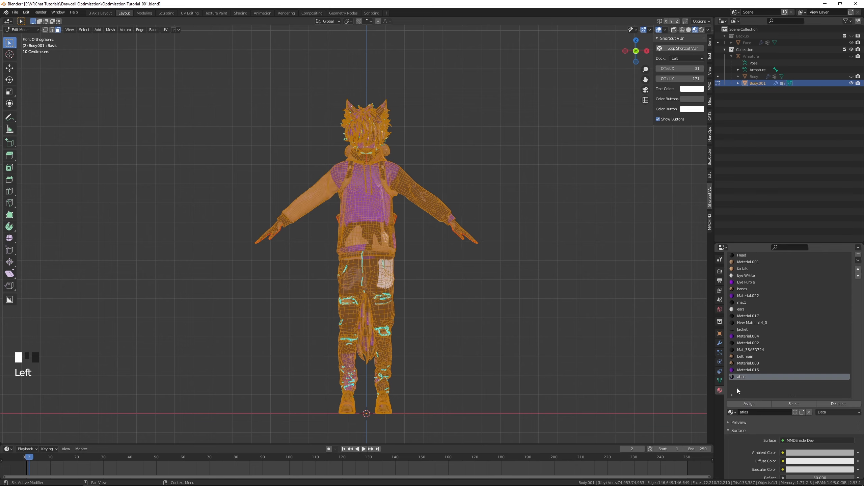
- Make Baked the active UV map, assign atlas, and return Body001 to Object Mode
click(719, 381)
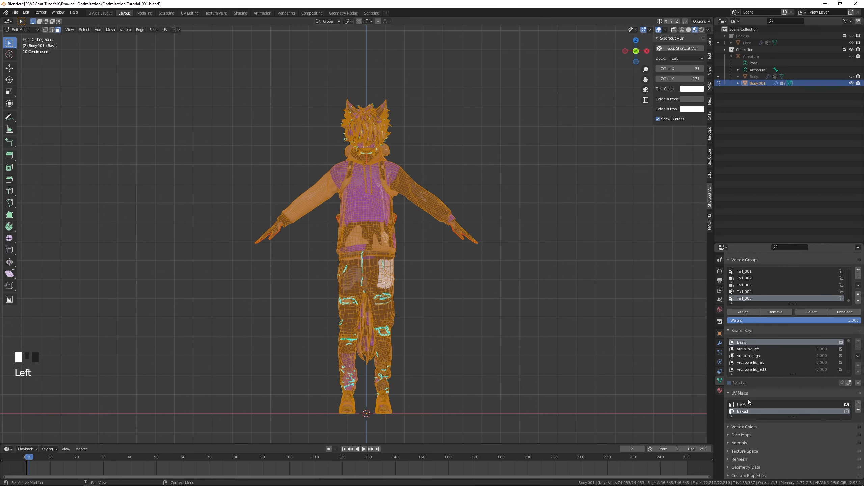
mouse_move(847, 411)
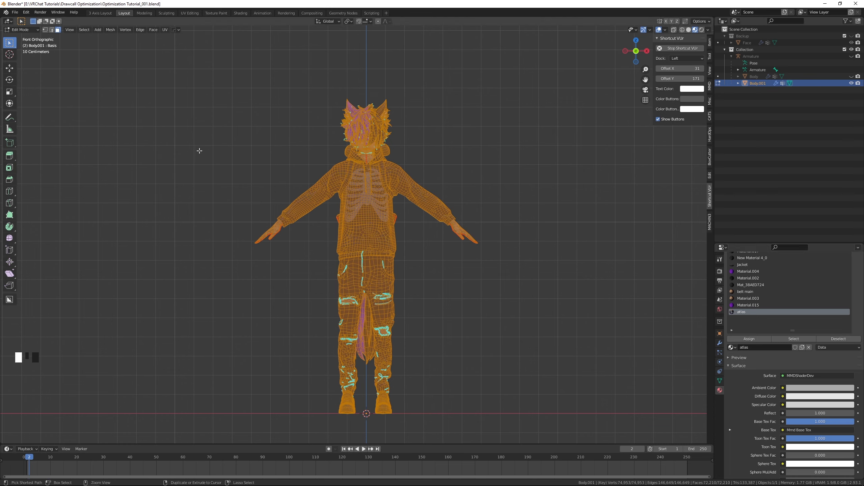
key(ctrl+tab)
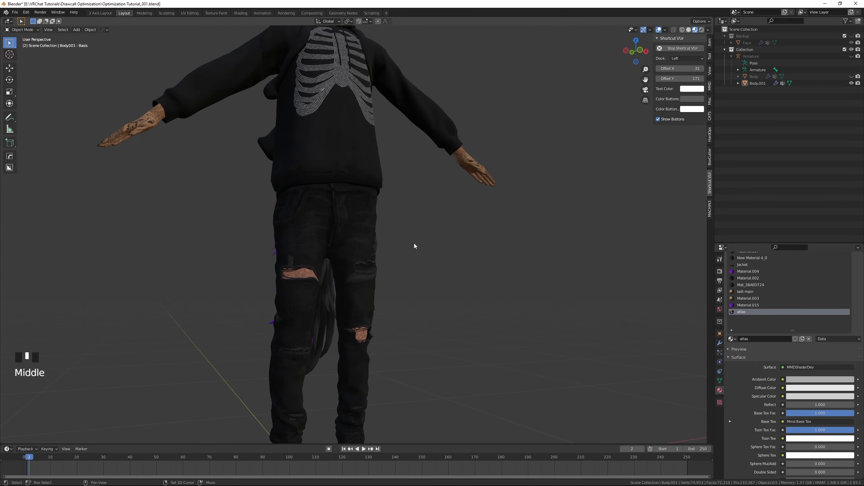
drag(413, 246, 386, 271)
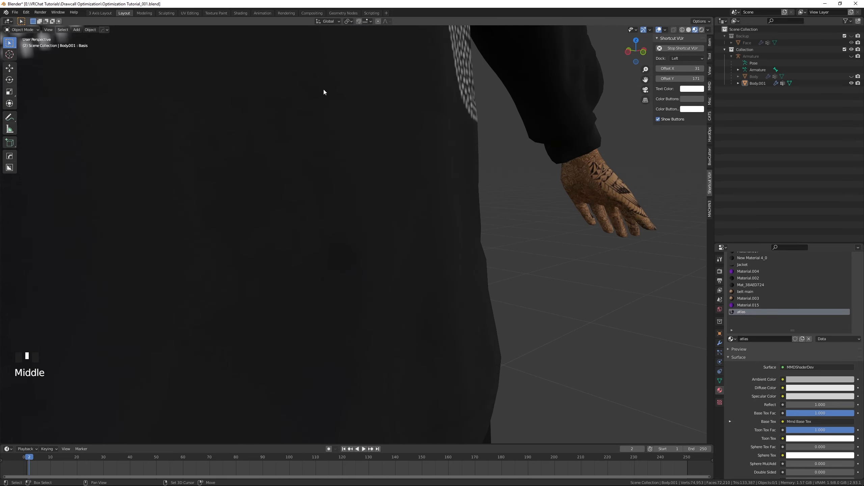
scroll(up, 3)
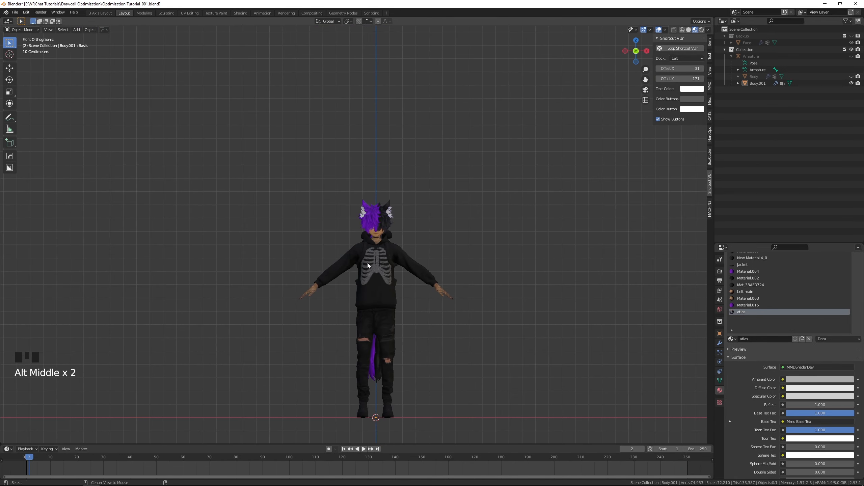
scroll(up, 3)
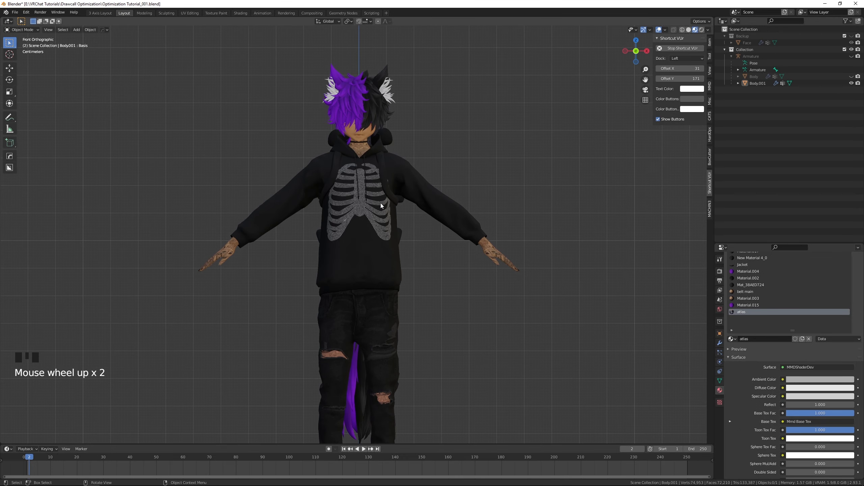
drag(381, 206, 364, 188)
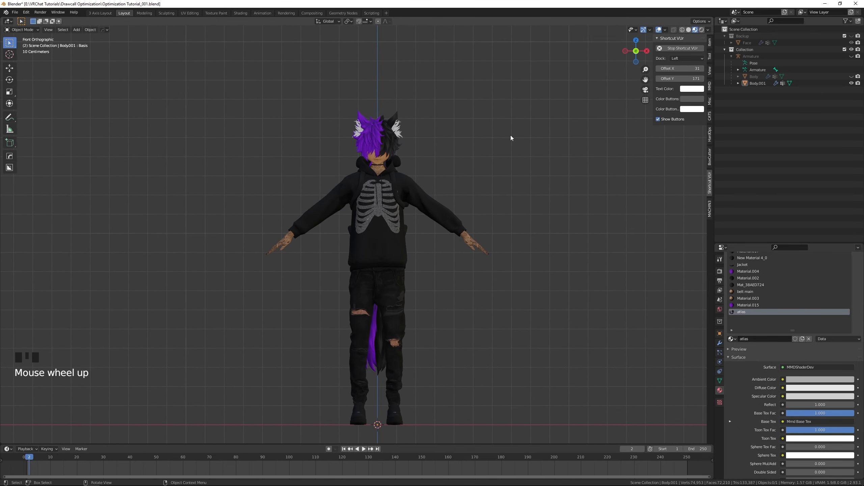
- Delete the Body001 copy and add a new material named Atlas to Body
right_click(757, 83)
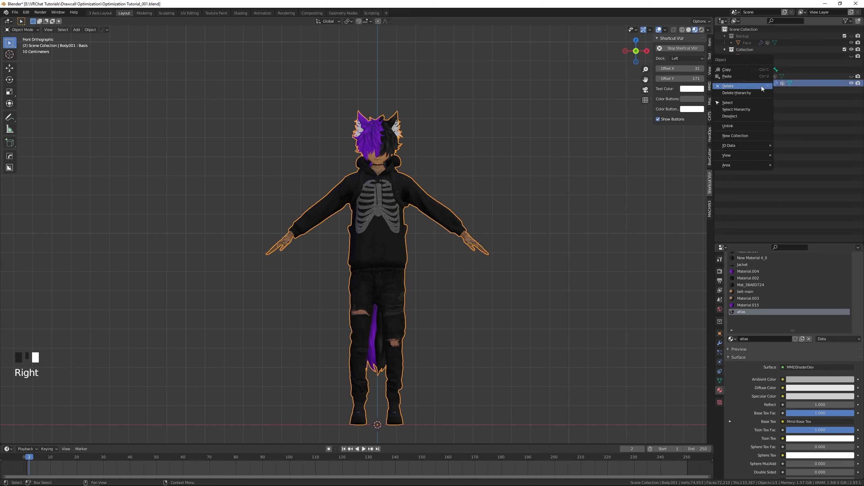
click(728, 86)
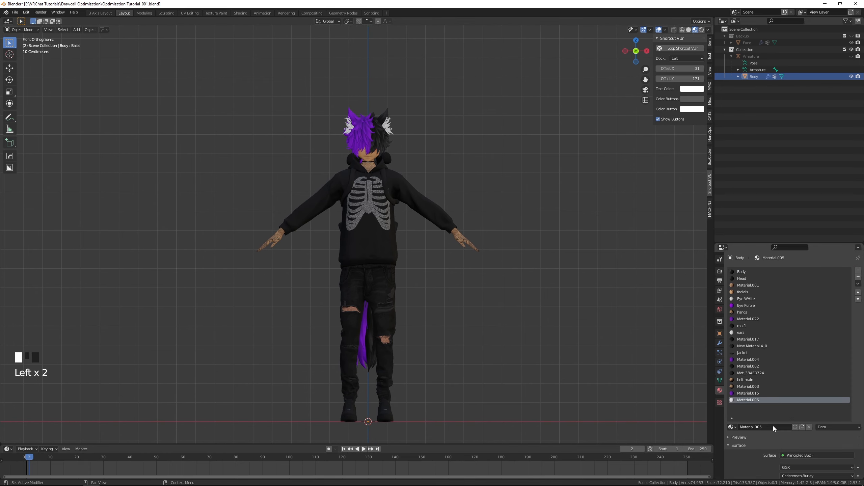
double_click(749, 400)
text(Atlas)
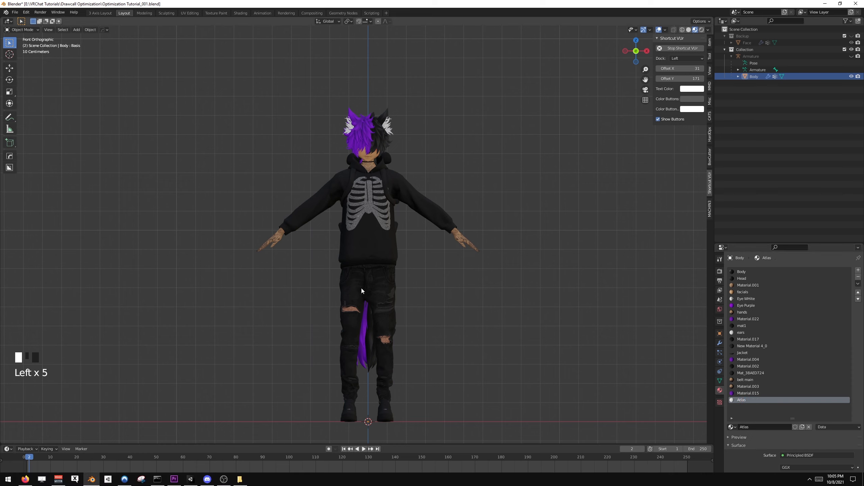
key(Ctrl+Tab)
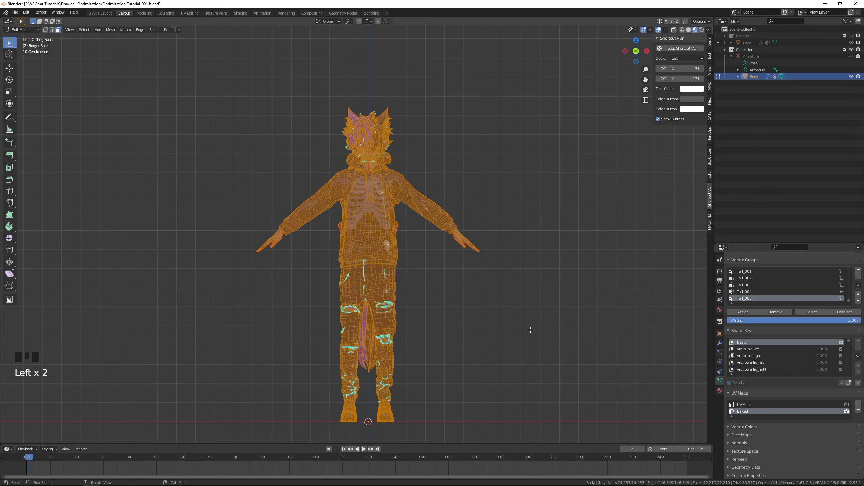
mouse_move(528, 337)
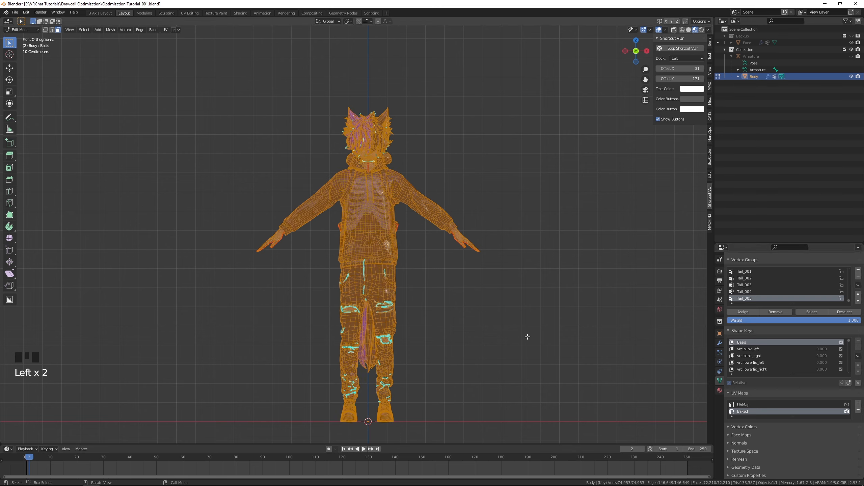
- With UVMap removed, rename the remaining Baked UV map, typing 'UVm'
key(ctrl+tab)
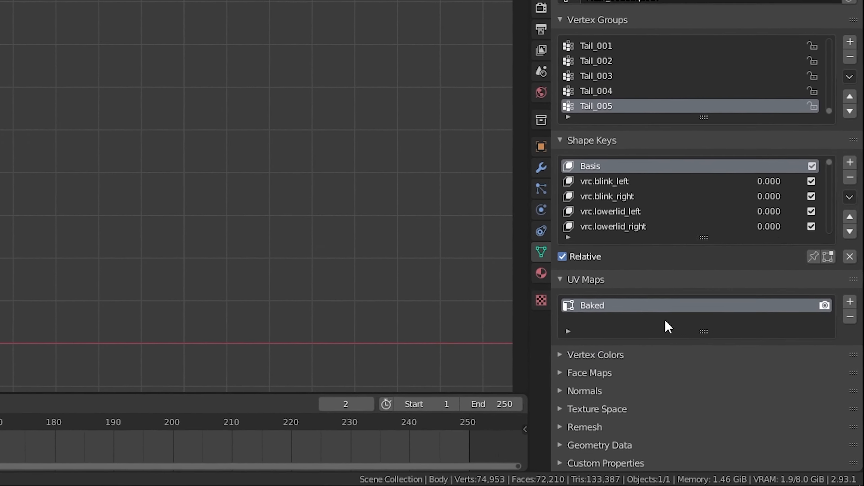
double_click(591, 305)
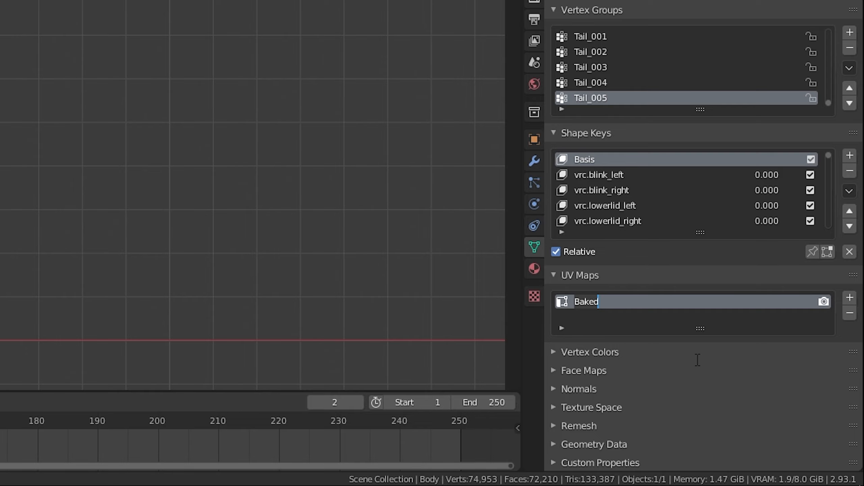
text(UVm)
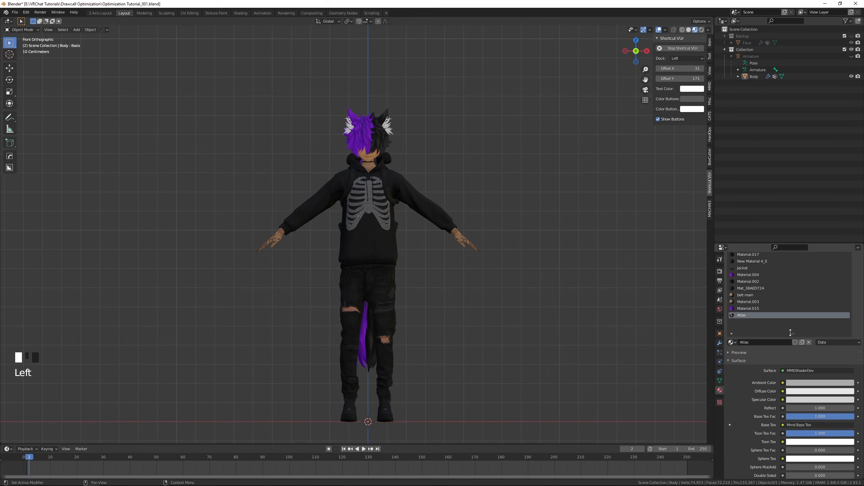
- Paste the copied MMD shader material settings into Body's Atlas material
scroll(up, 3)
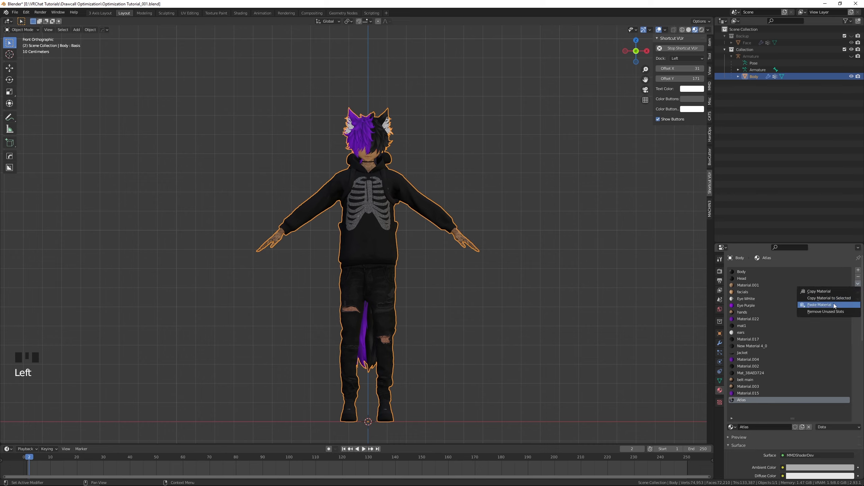
click(826, 311)
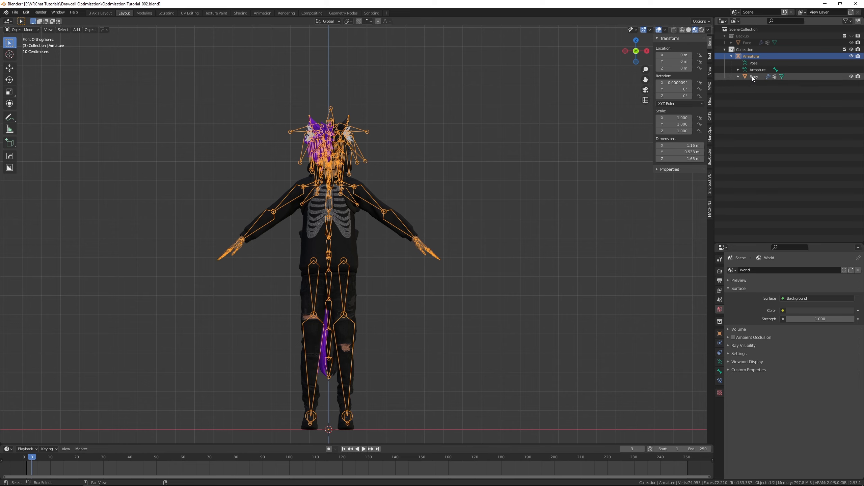
- Select Body with the armature and export the avatar as Optimization Tutorial_002.fbx
click(15, 12)
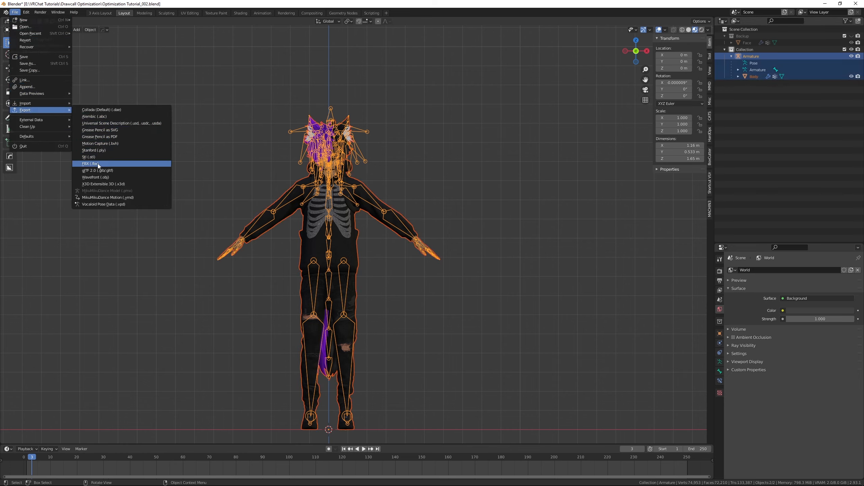
click(90, 163)
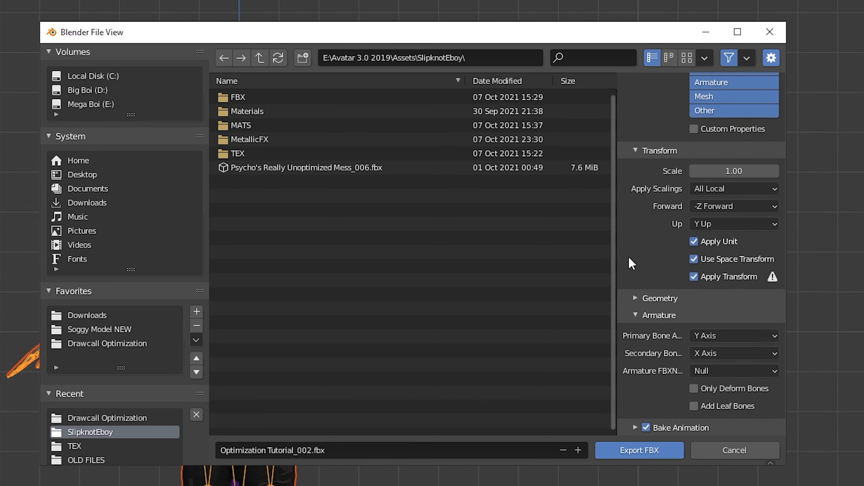
mouse_move(644, 438)
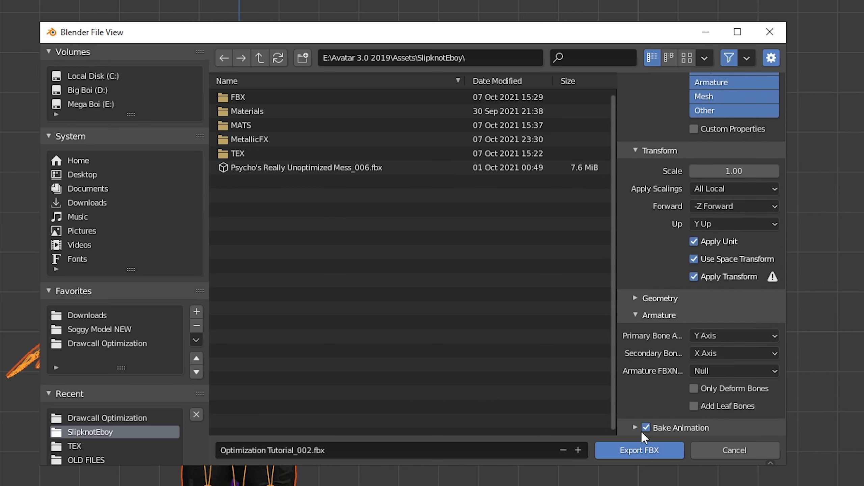
mouse_move(639, 450)
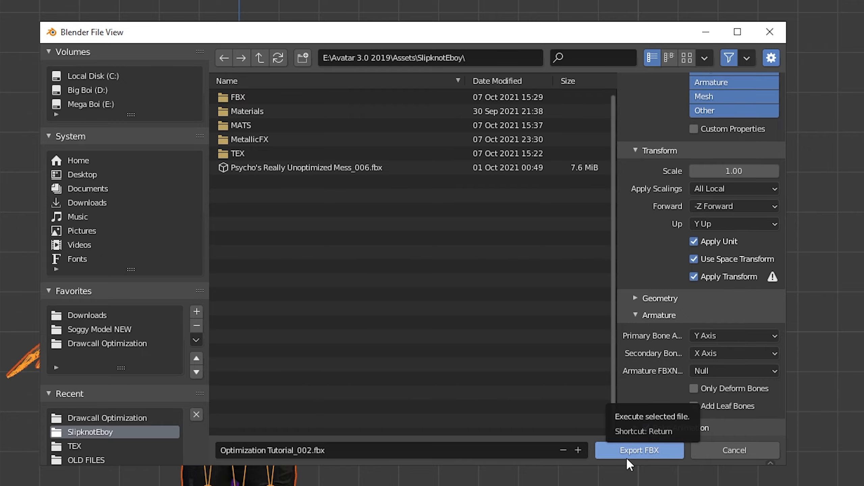
click(639, 450)
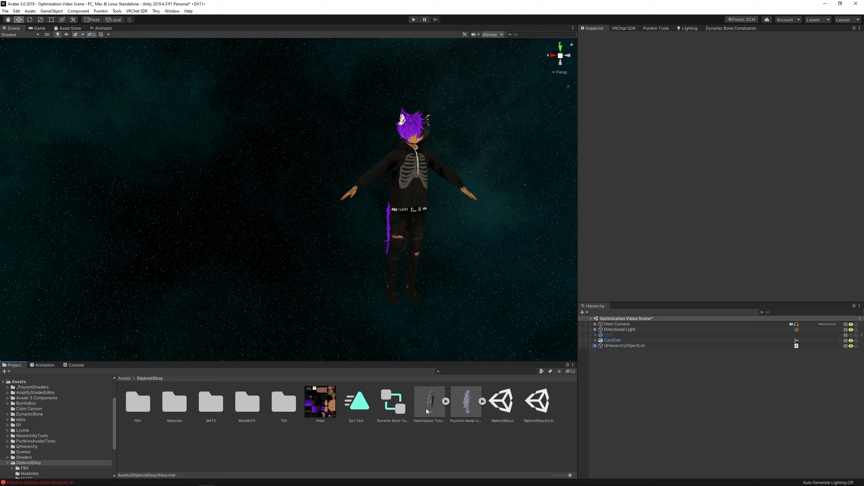
- Place the exported avatar and give a new material Poiyomi Toon with Atlas as main texture
click(428, 401)
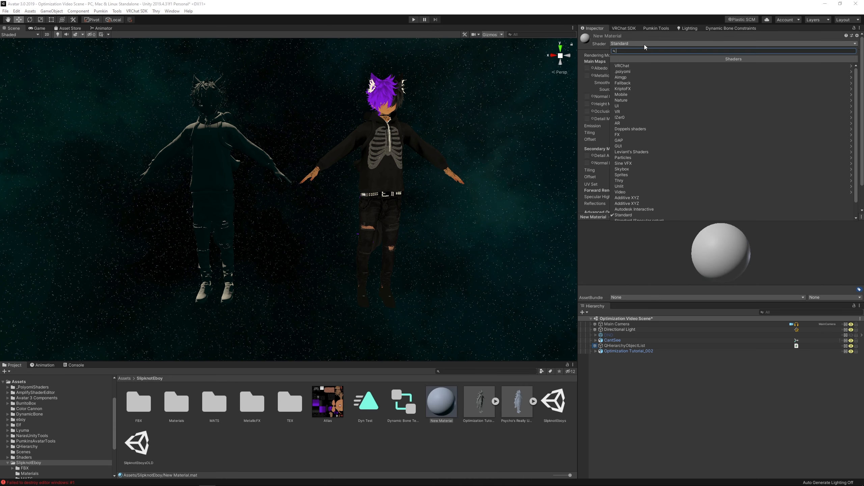
click(622, 71)
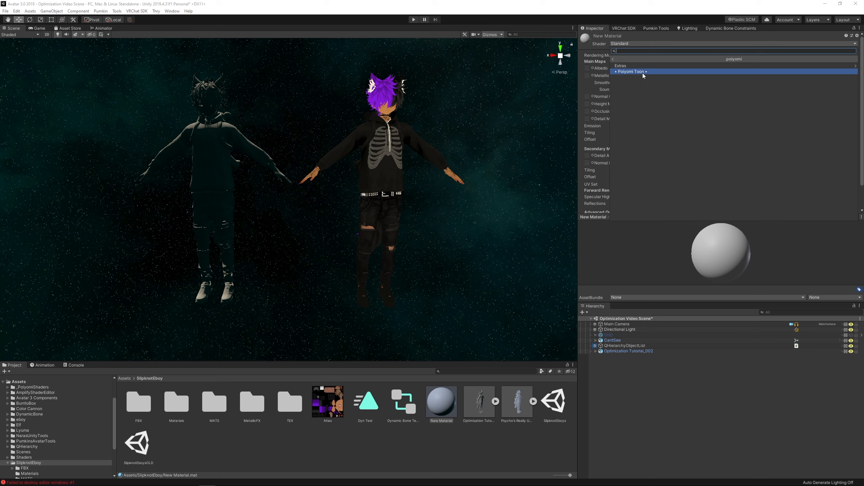
click(631, 71)
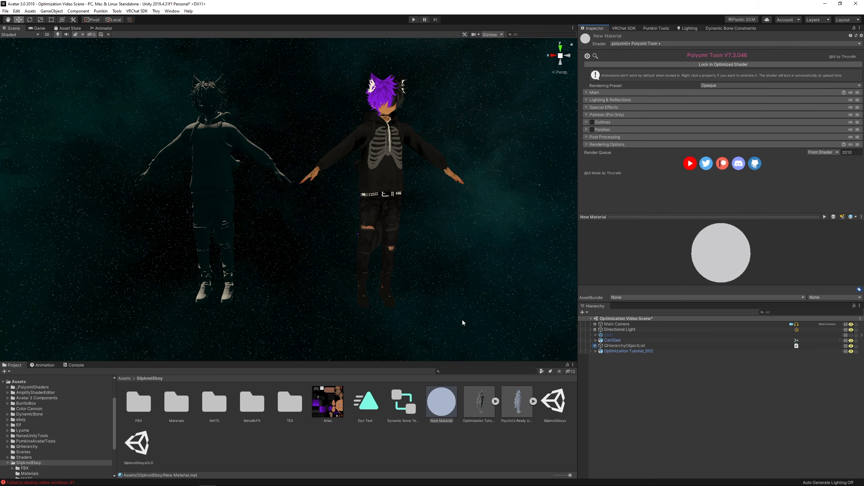
click(595, 86)
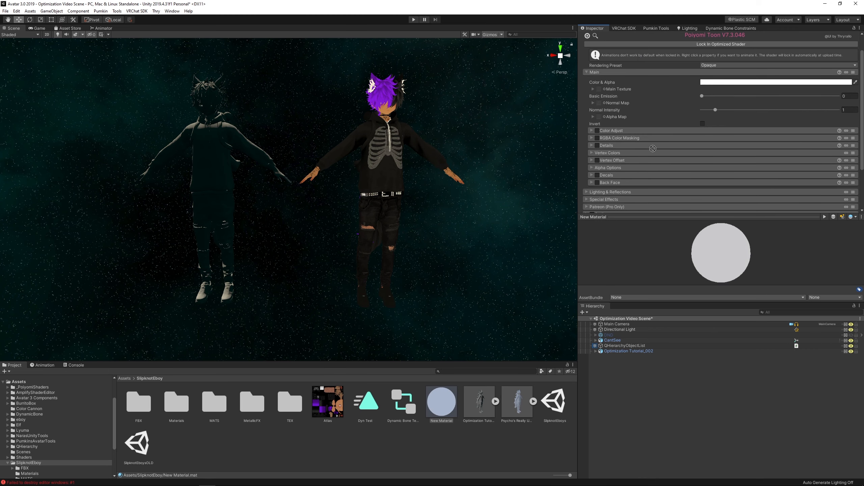
click(628, 352)
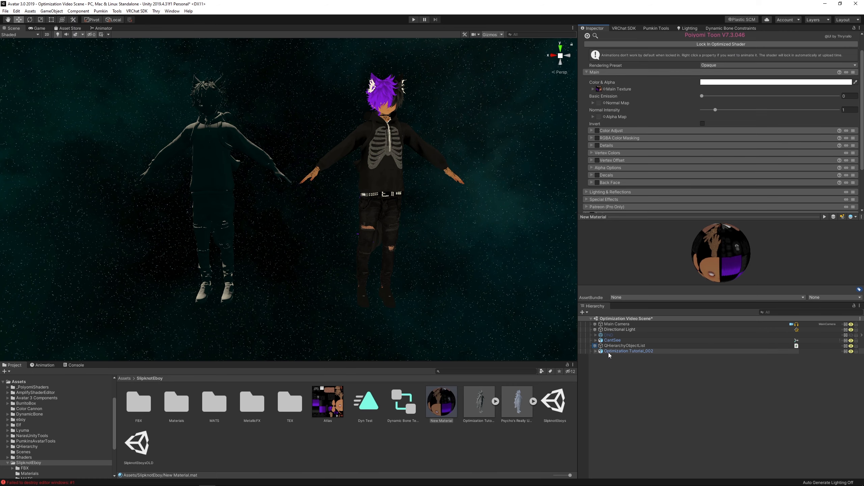
- Expand the imported avatar in the Hierarchy and select its Body mesh
click(614, 362)
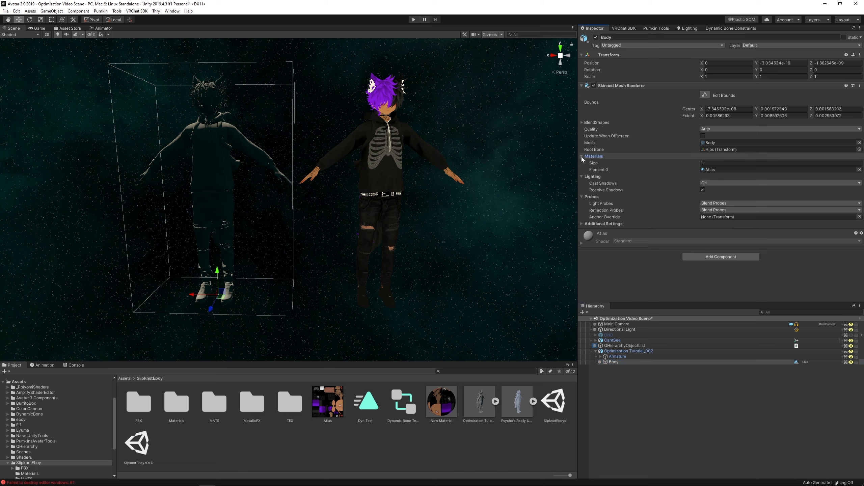
click(441, 401)
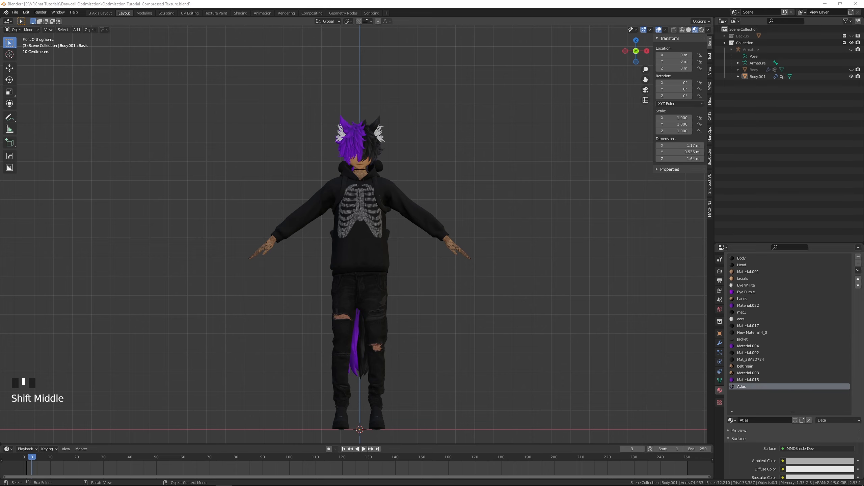
mouse_move(387, 305)
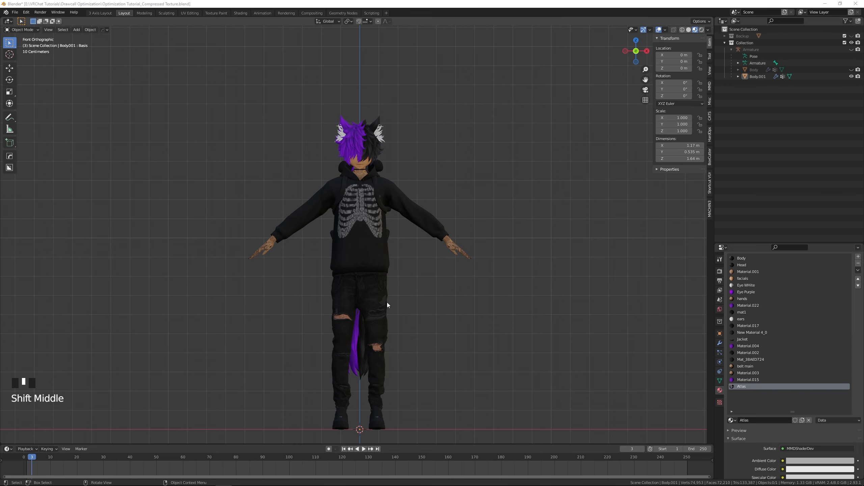
- Orbit, pan and zoom toward the avatar's hand, then return to front view
drag(388, 305, 441, 296)
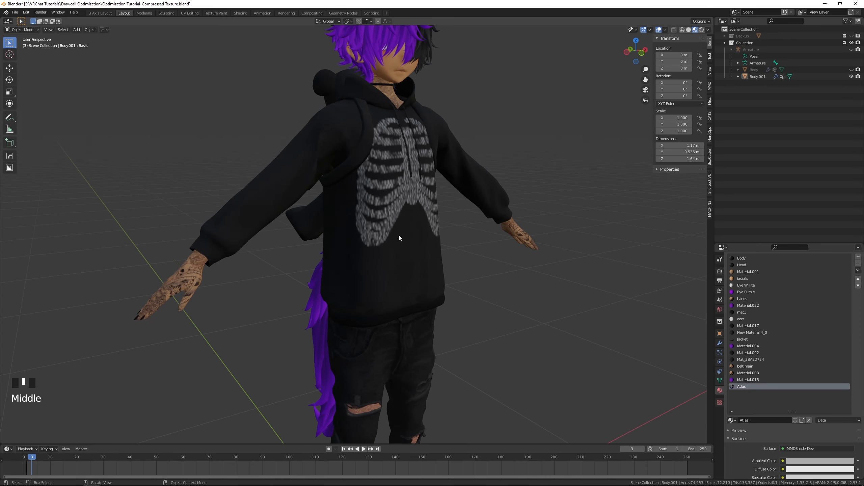
drag(400, 237, 232, 295)
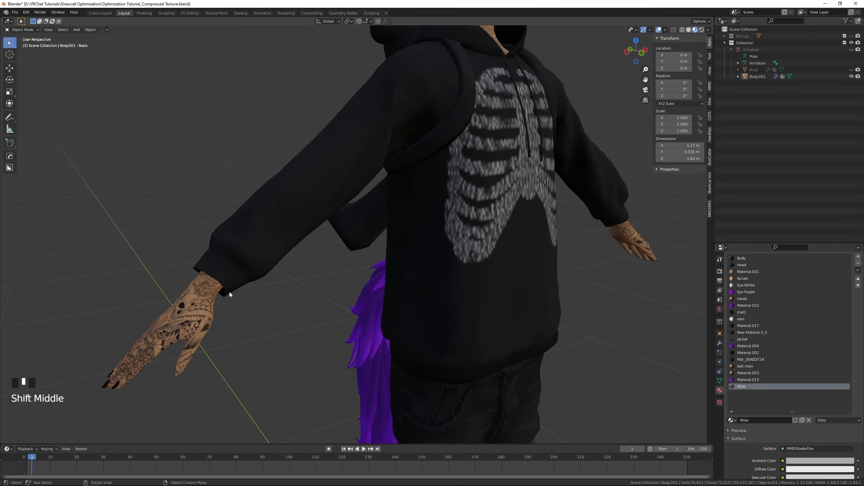
scroll(up, 3)
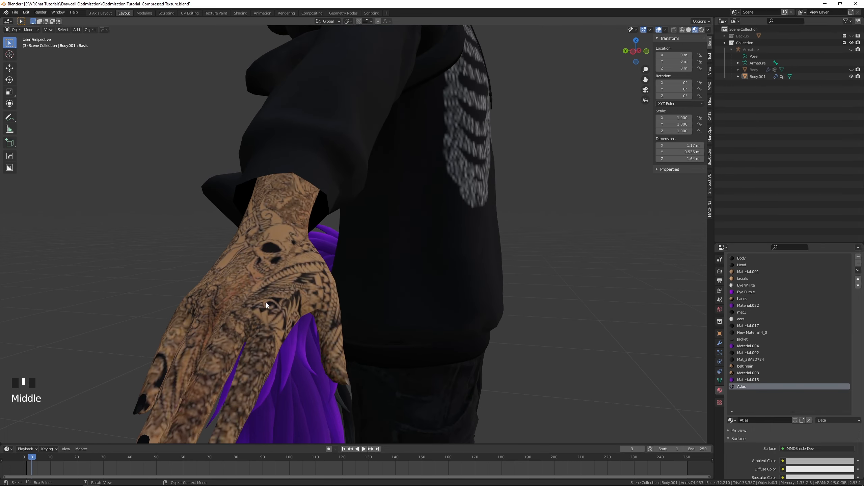
scroll(down, 3)
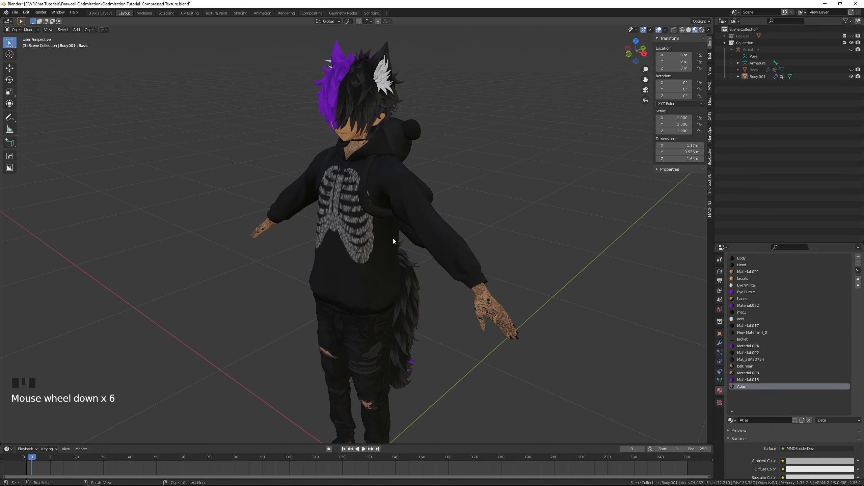
key(KP_1)
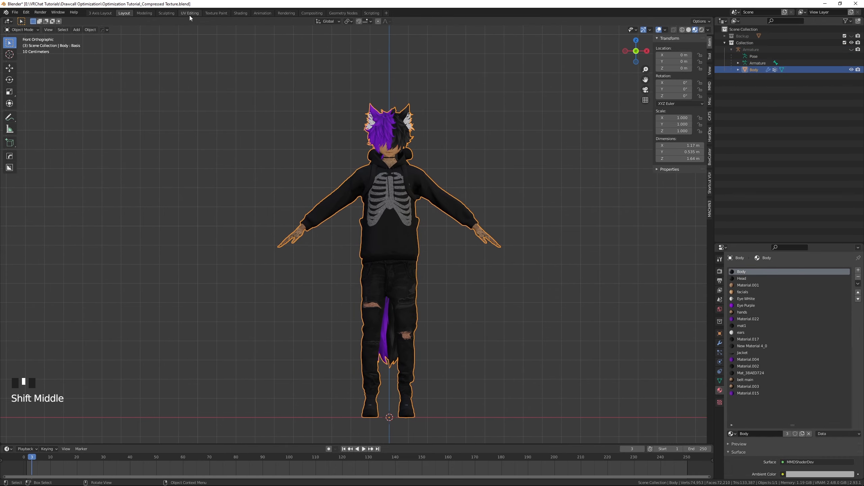
- Switch to UV Editing and zoom out to see Body's UV islands over Atlas
click(189, 13)
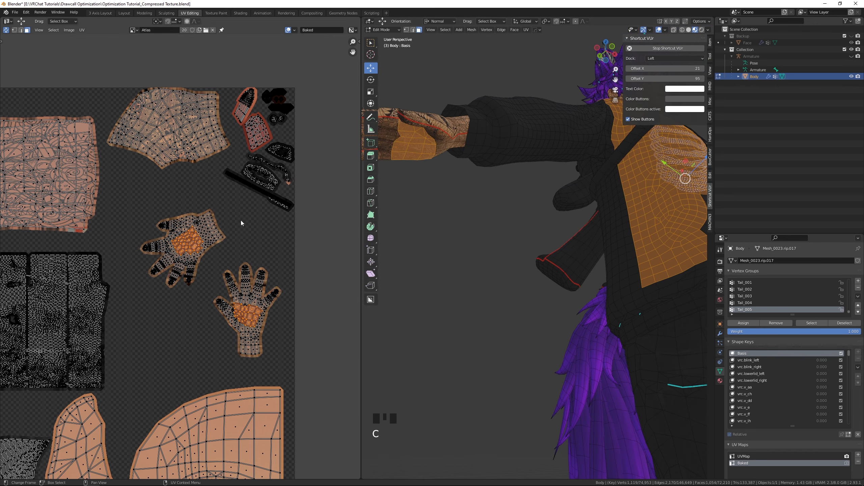
mouse_move(172, 256)
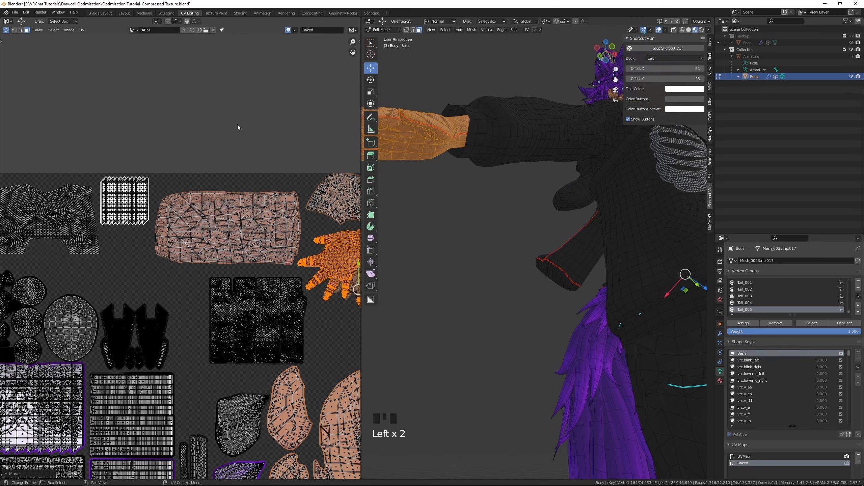
scroll(down, 3)
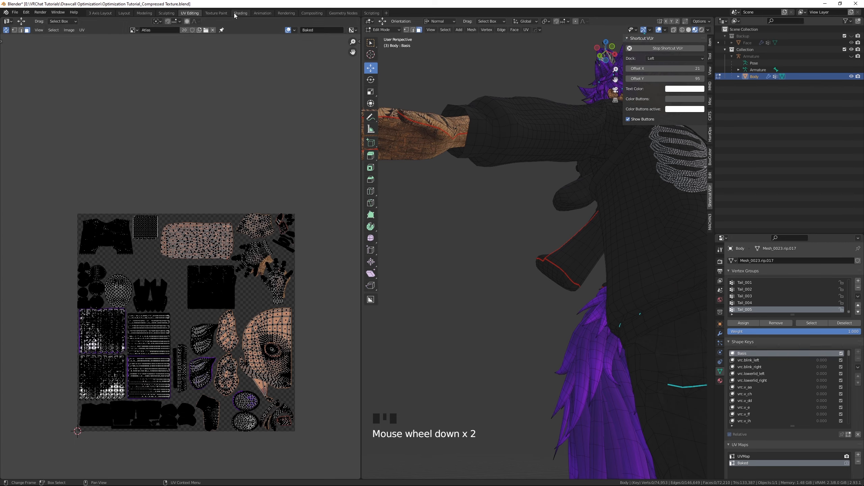
- Switch to the Shading workspace showing Atlas, the material nodes and Diffuse bake settings
click(241, 13)
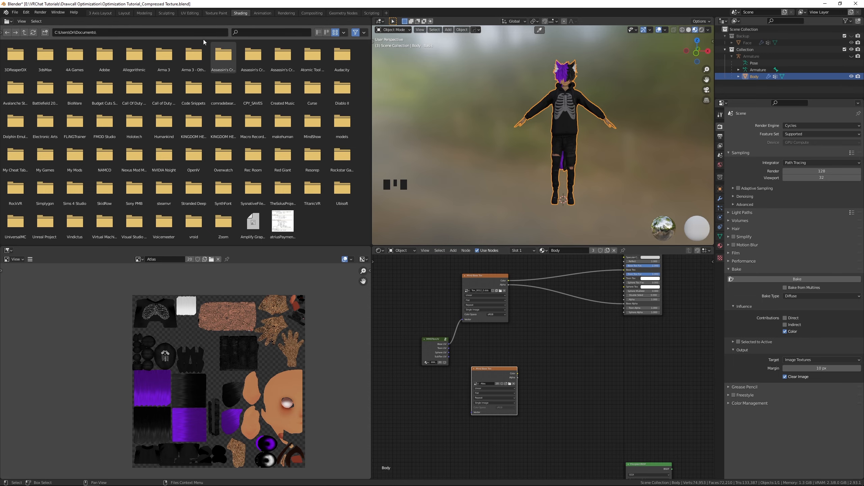
mouse_move(190, 13)
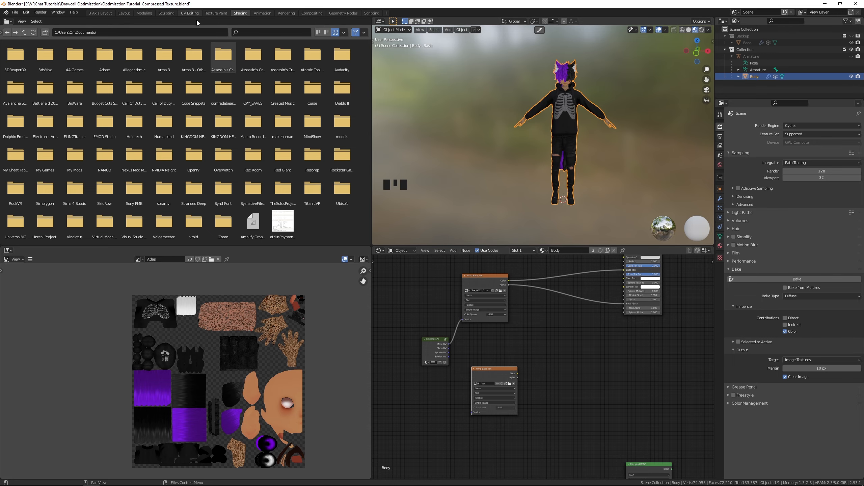
- Save the baked atlas image under a new name from the UV Editing workspace
click(189, 12)
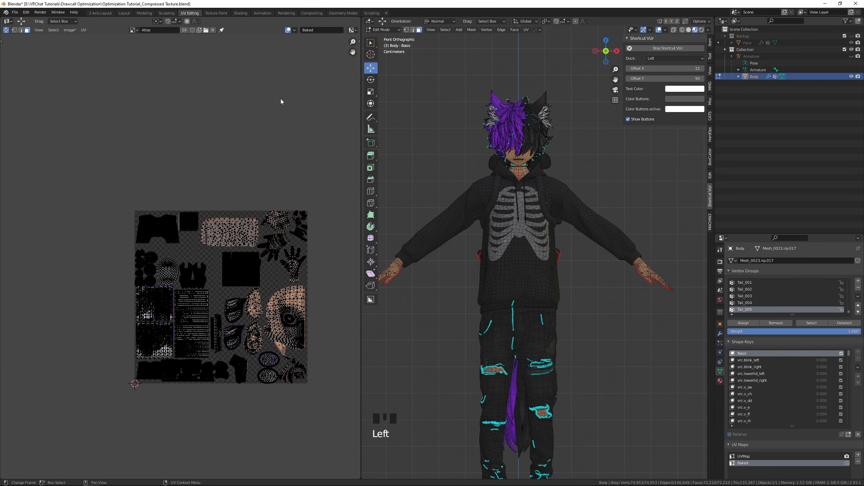
click(70, 30)
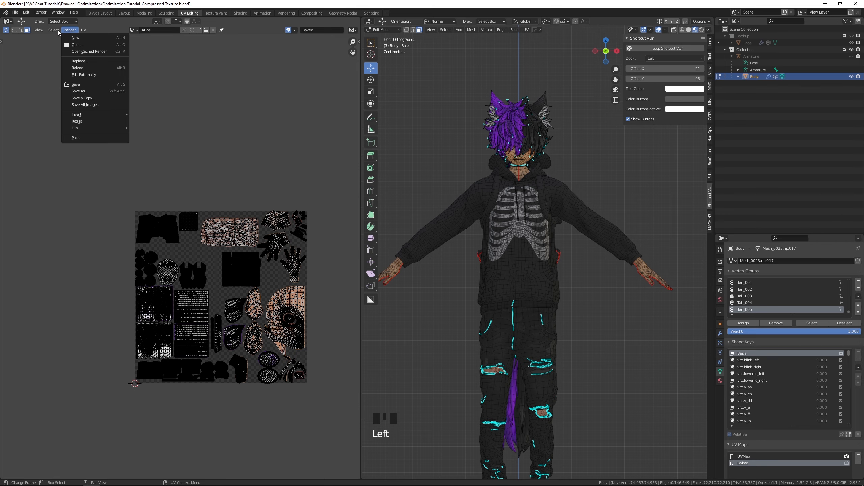
mouse_move(80, 91)
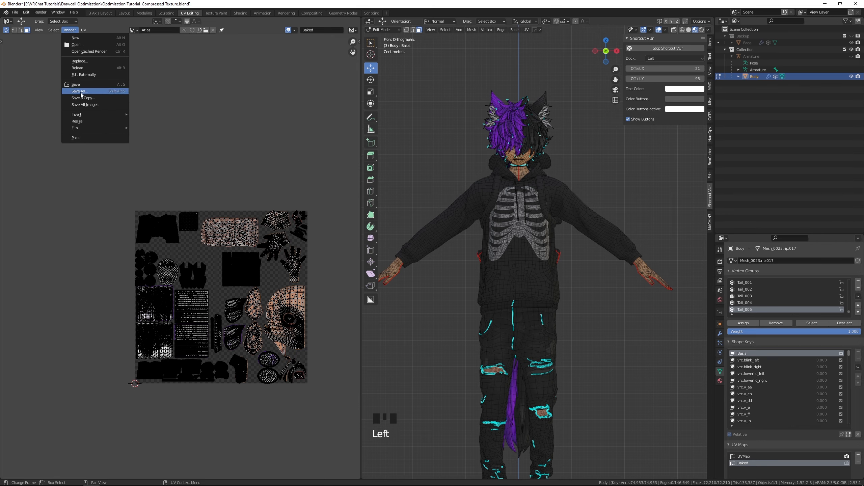
click(80, 91)
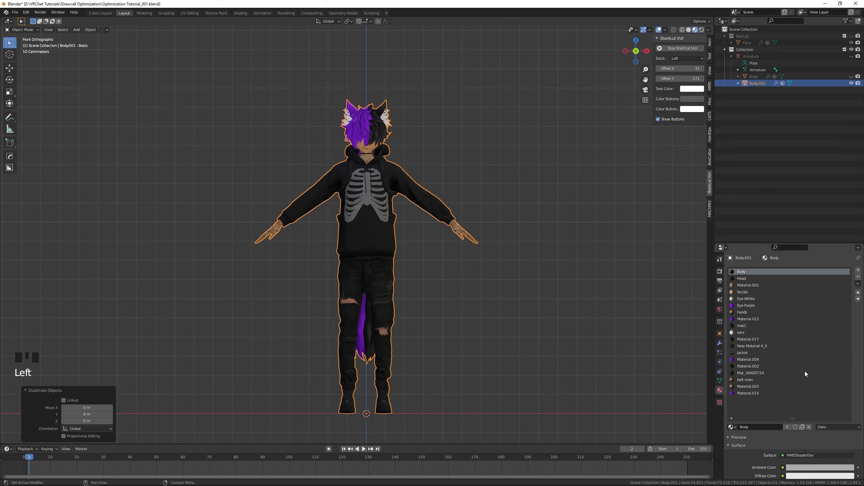
- Add a new material slot to Body001 and enter Edit Mode to assign it
click(749, 400)
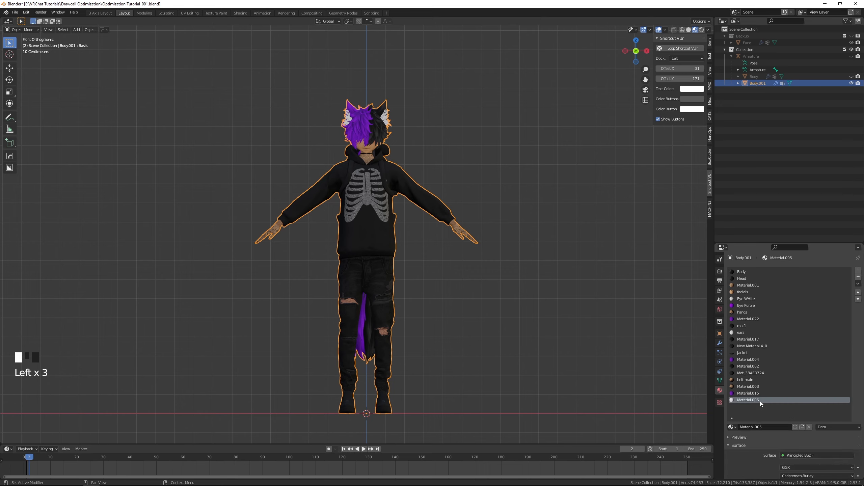
scroll(down, 3)
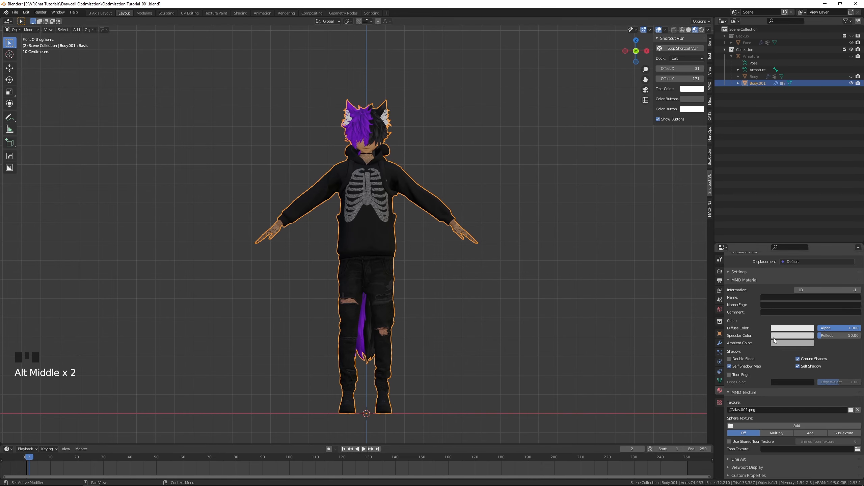
key(Tab)
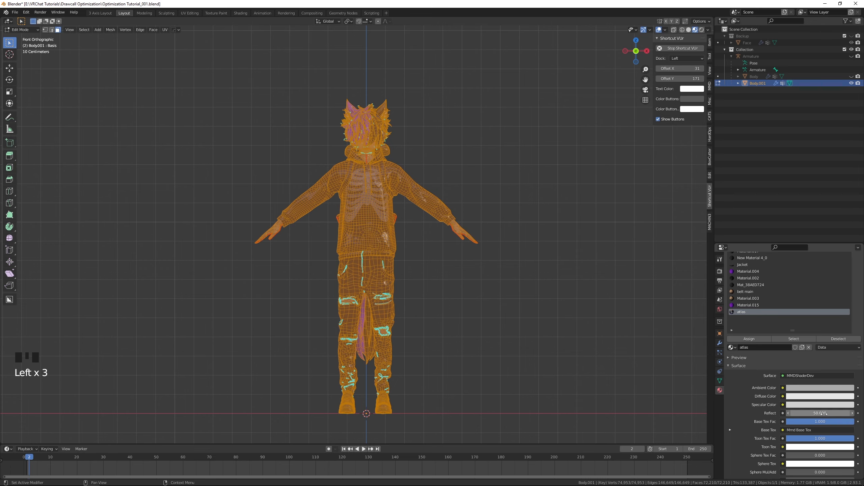
key(ctrl+tab)
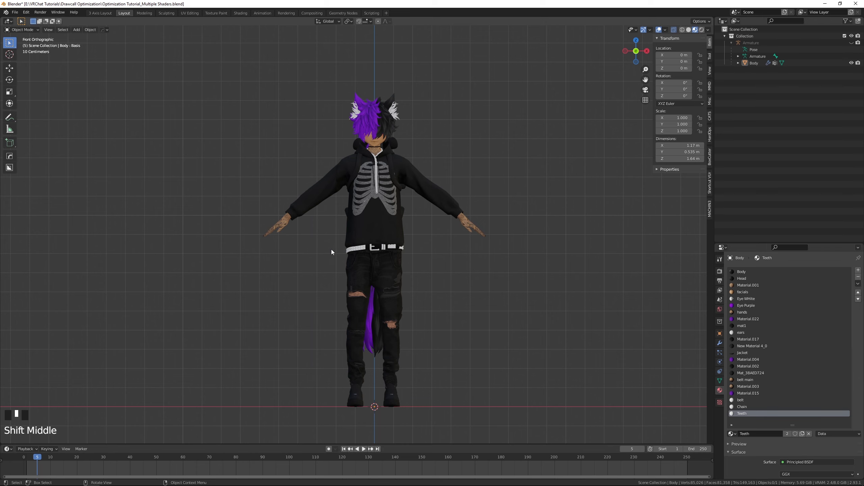
- Select the Body mesh and separate its belt-material faces into a new Body.001 object
click(366, 229)
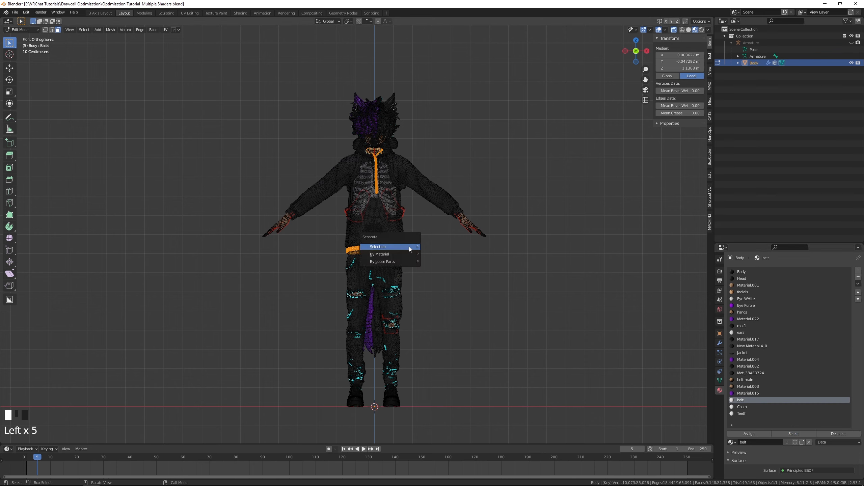
mouse_move(476, 348)
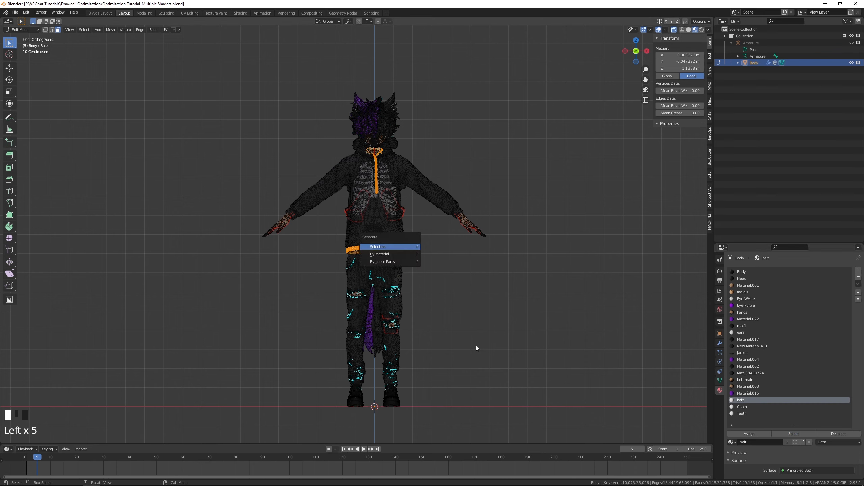
click(378, 247)
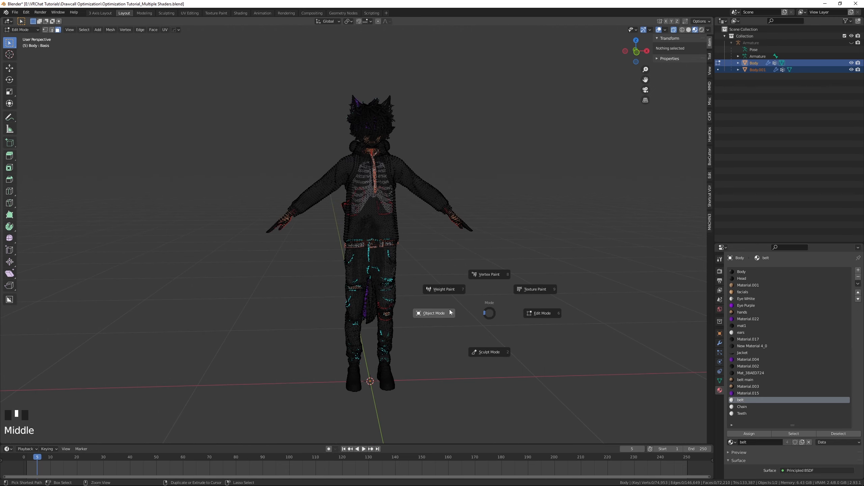
- Return to Object Mode, strip Body.001's unused material slots, and rename the new material
click(433, 313)
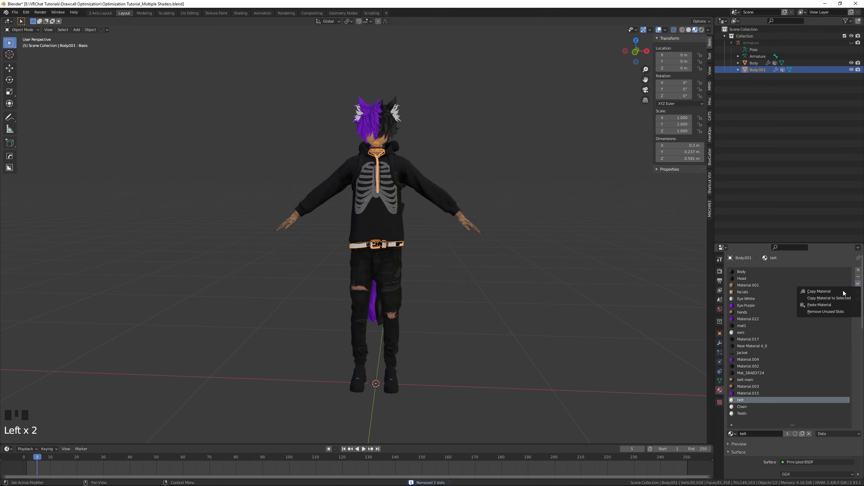
click(826, 312)
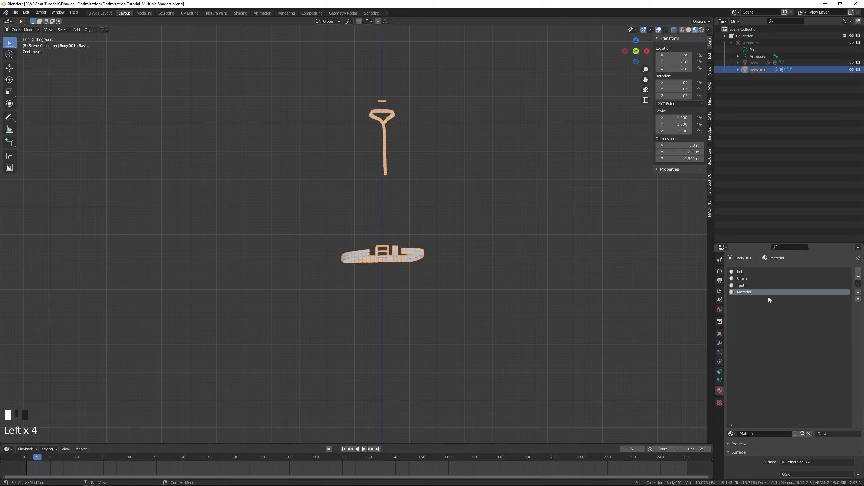
double_click(744, 291)
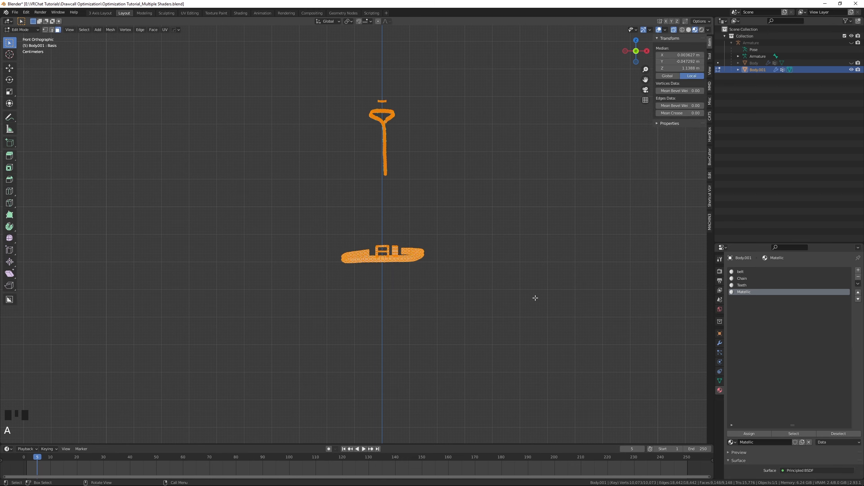
- Leave Body.001 with only the Metallic material by removing its unused slots
key(KP_3)
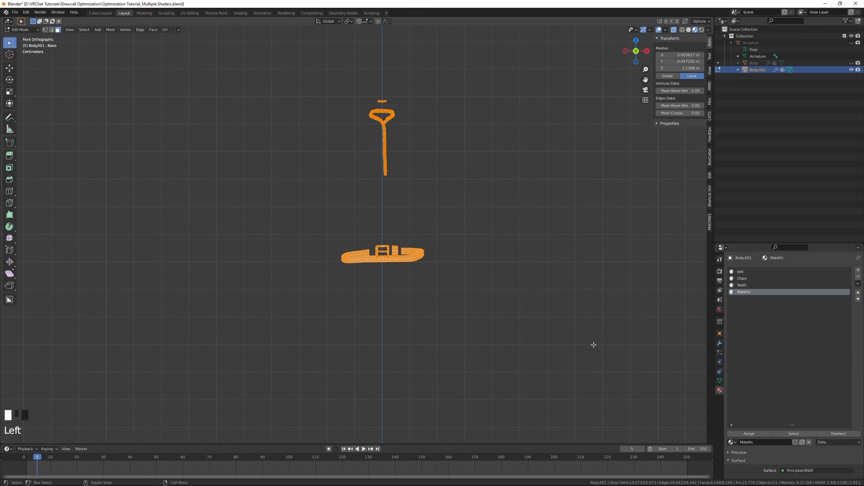
key(Tab)
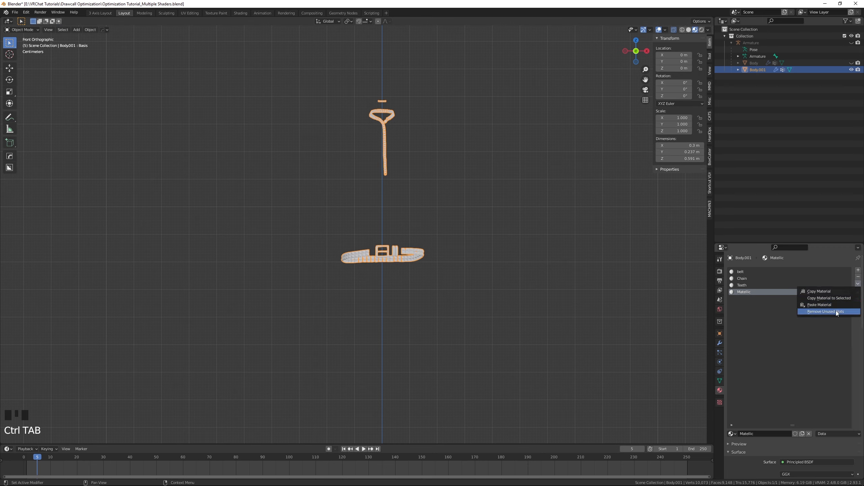
click(824, 311)
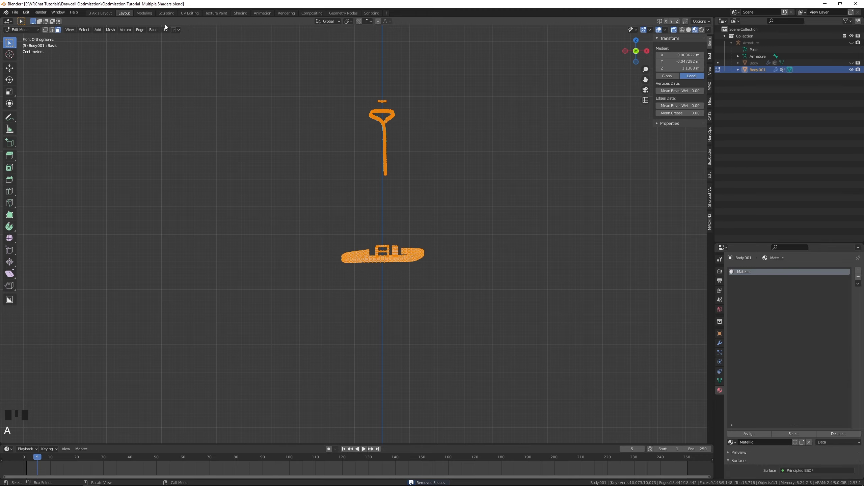
click(190, 13)
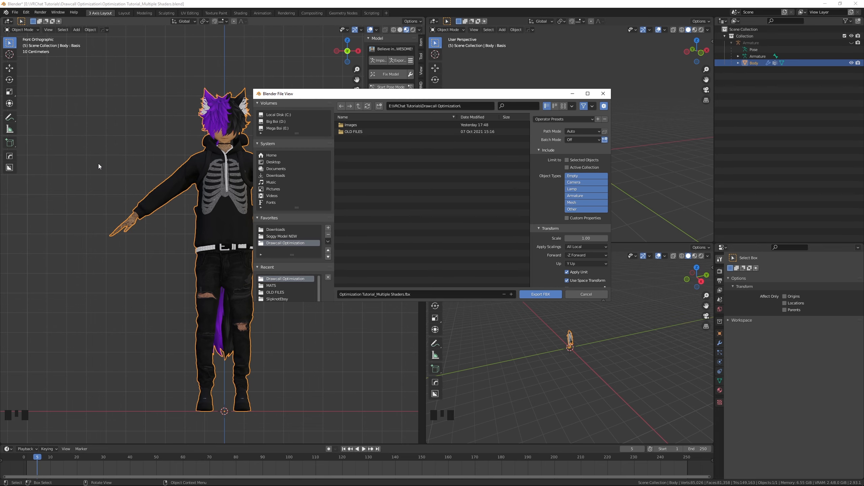
mouse_move(284, 293)
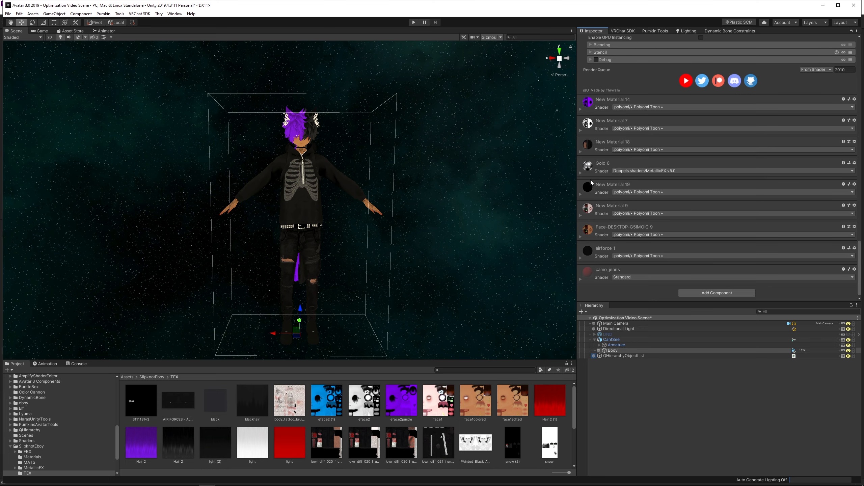
- Expand the Body material's Poiyomi Toon settings to reach its tan C39162 main colour
click(613, 184)
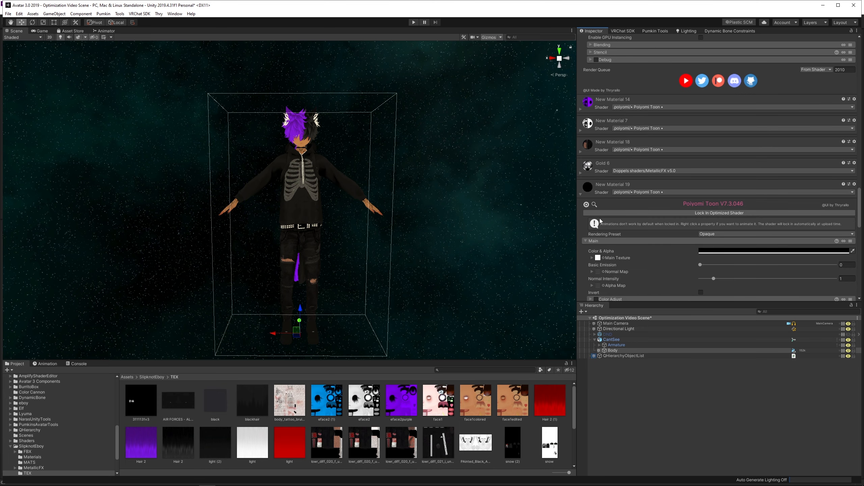
mouse_move(525, 214)
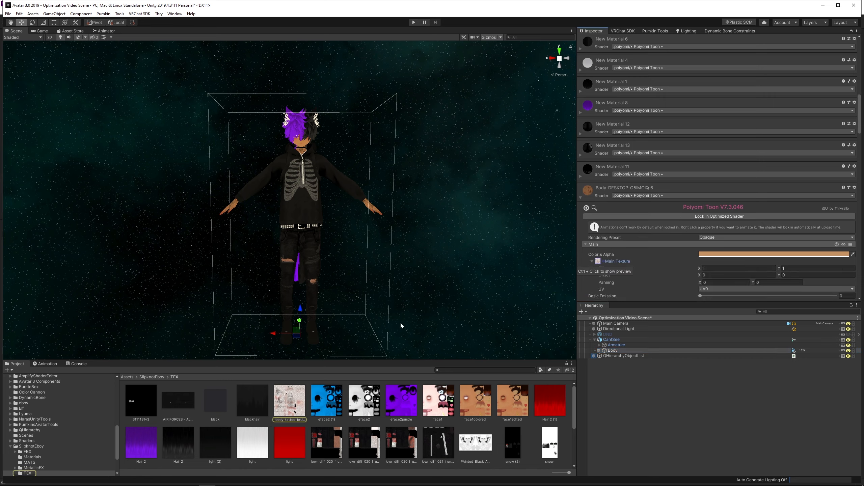
click(289, 401)
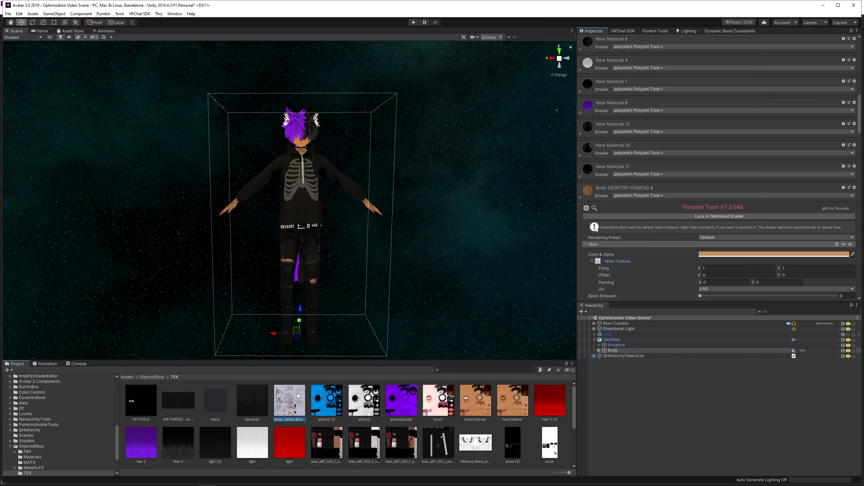
click(257, 478)
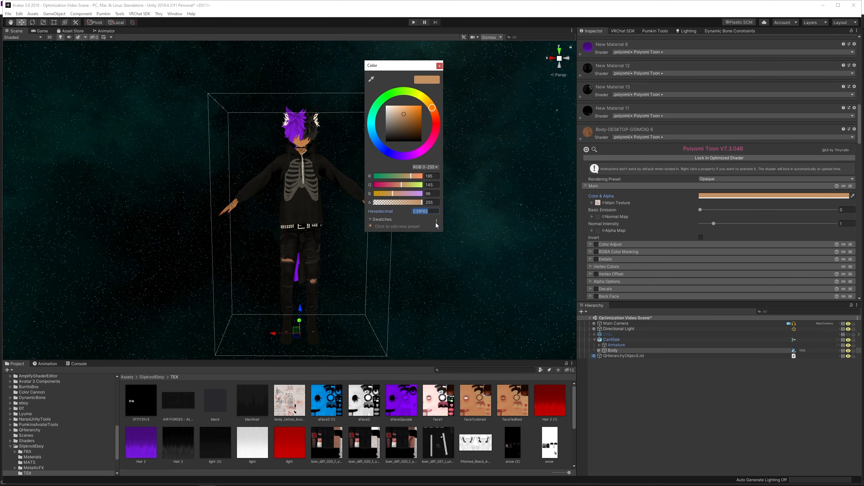
mouse_move(242, 320)
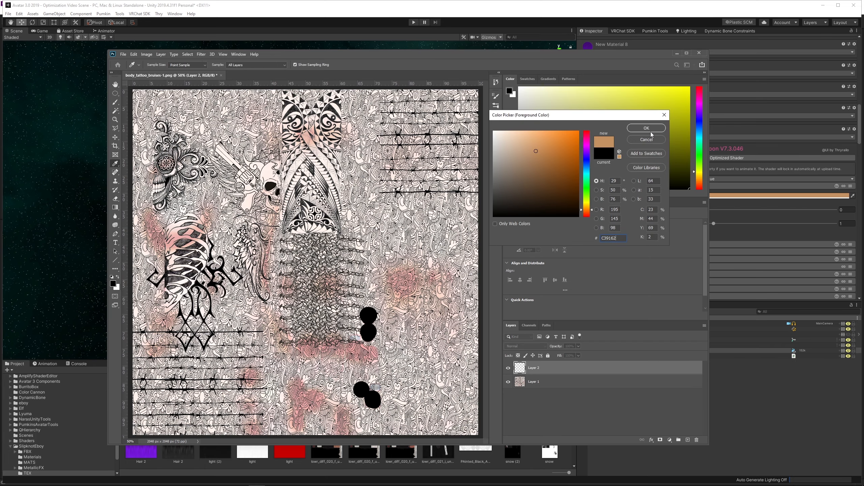
- Apply skin tone C39162 as a Multiply layer and close the tattoo texture
click(646, 128)
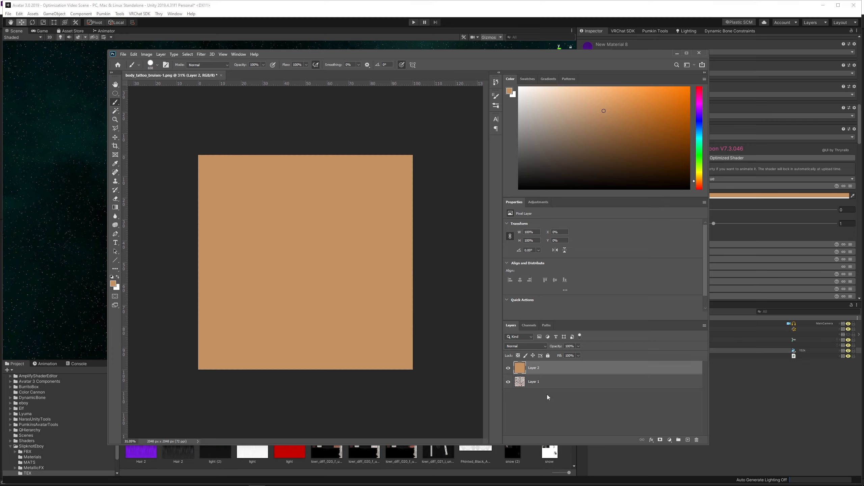
click(525, 346)
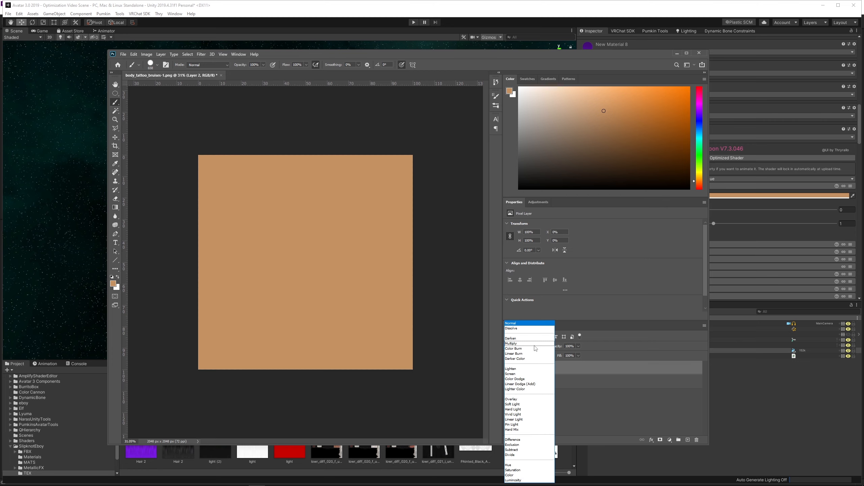
click(510, 343)
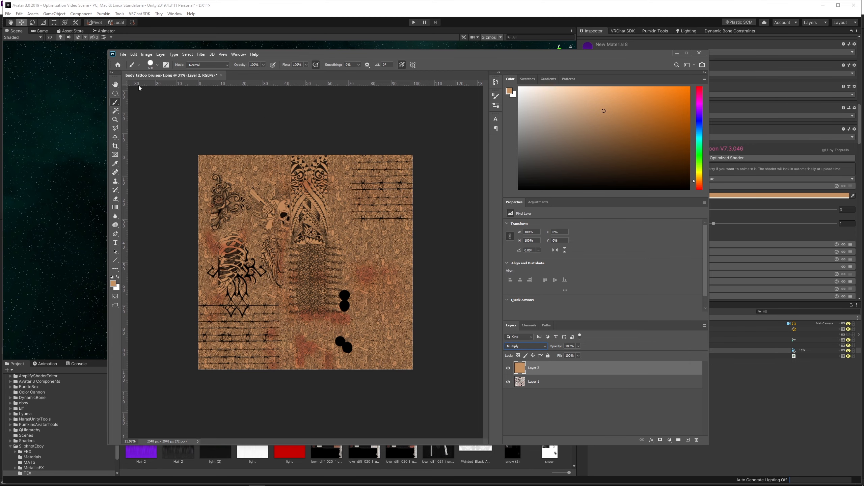
click(123, 54)
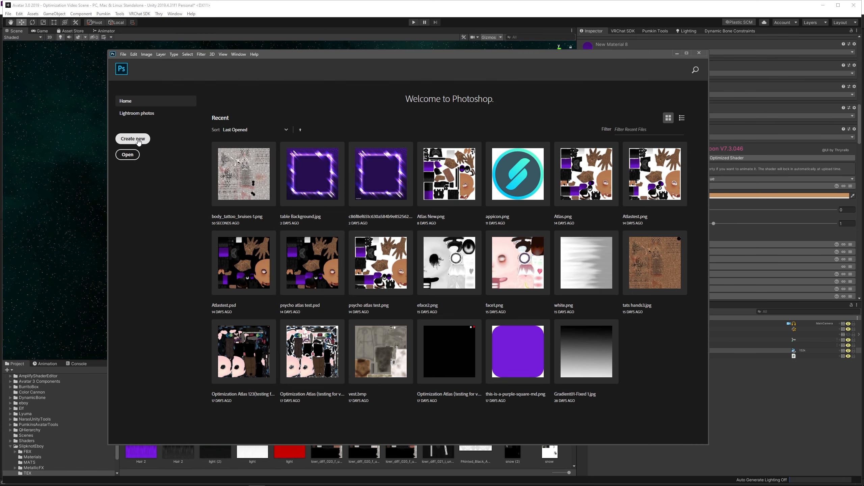
- Create a new black 2048×2048 px document
click(132, 138)
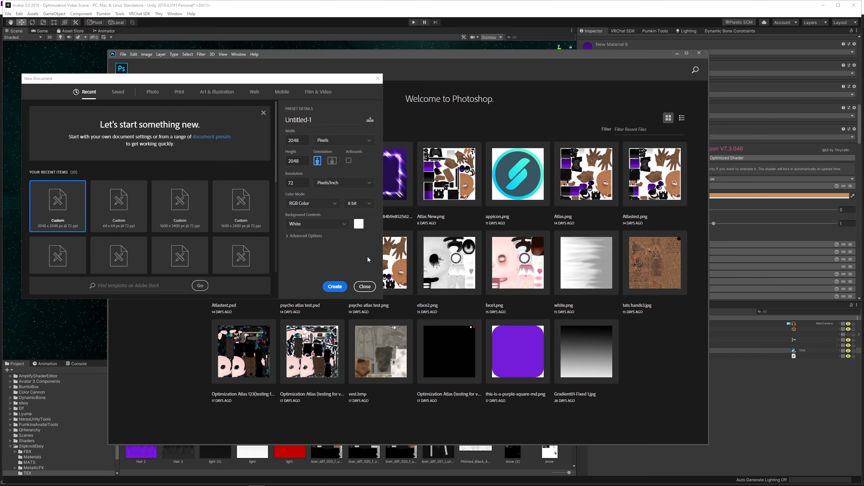
click(335, 285)
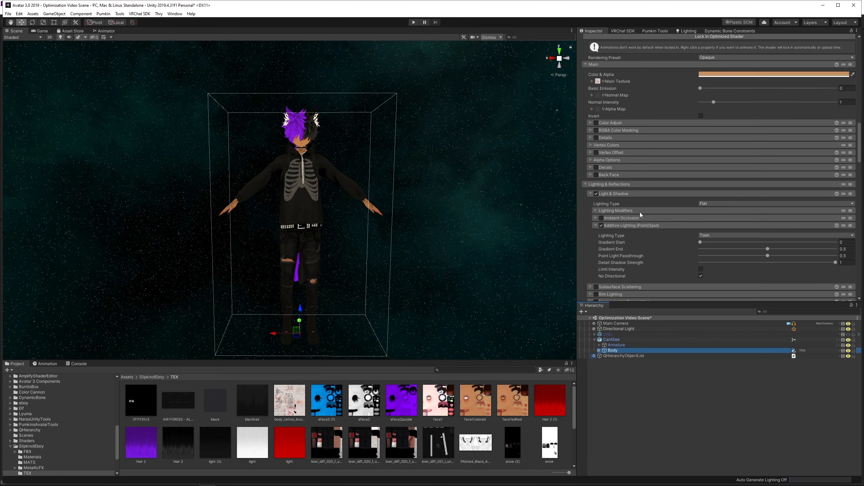
click(772, 74)
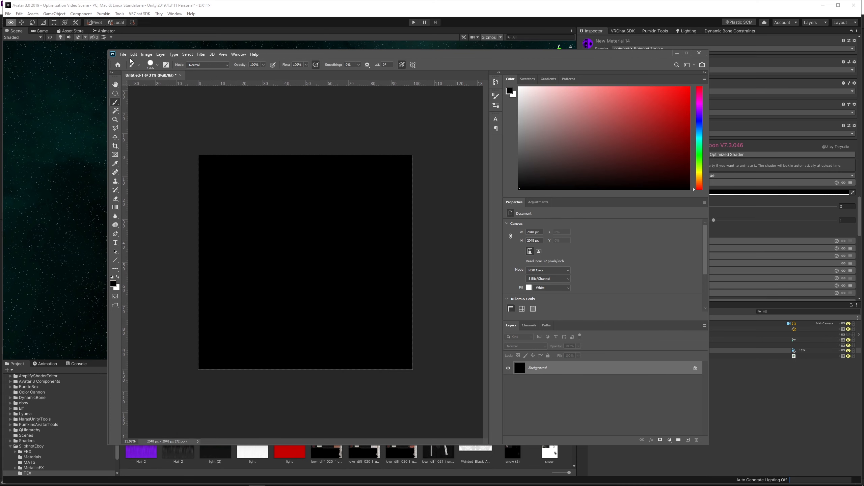
click(123, 55)
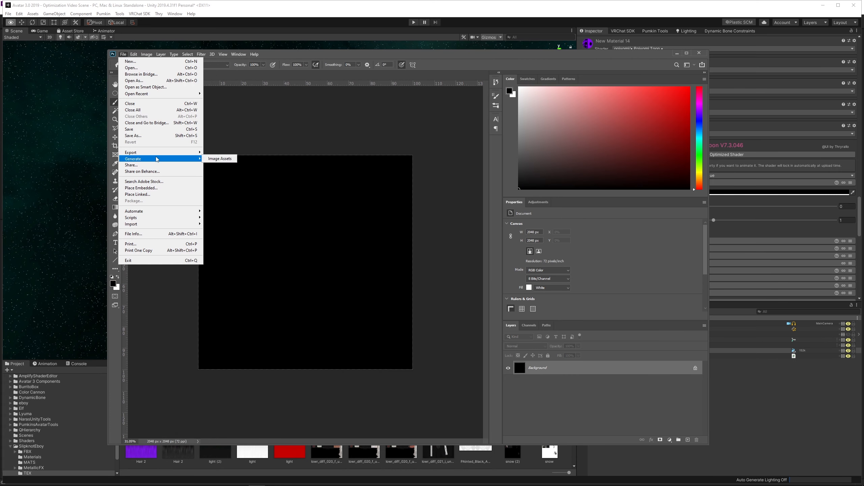
click(133, 135)
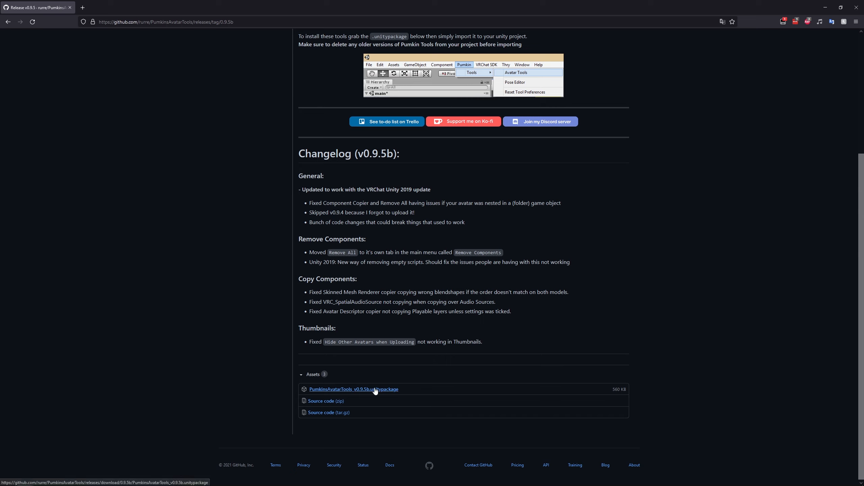
- Save PumpkinsAvatarTools_v0.9.5b.unitypackage from the GitHub release to disk
click(353, 389)
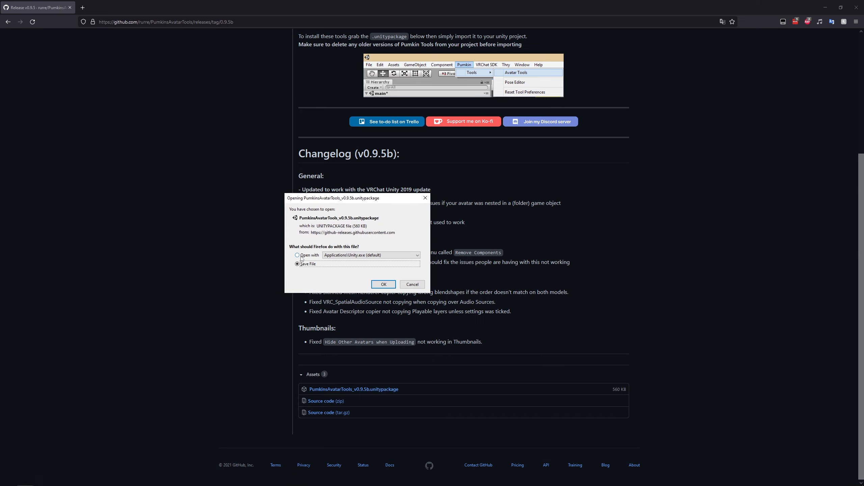
click(298, 255)
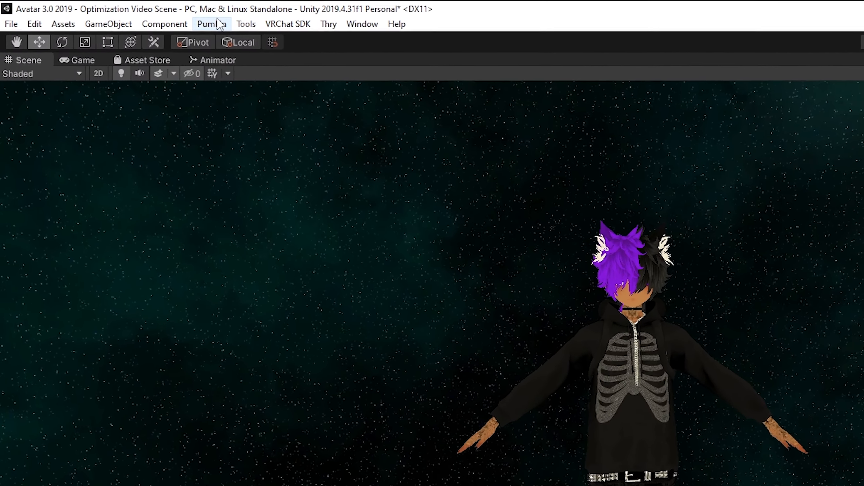
- Open Pumpkin's Avatar Tools and exclude Audio Sources from the copy
click(210, 24)
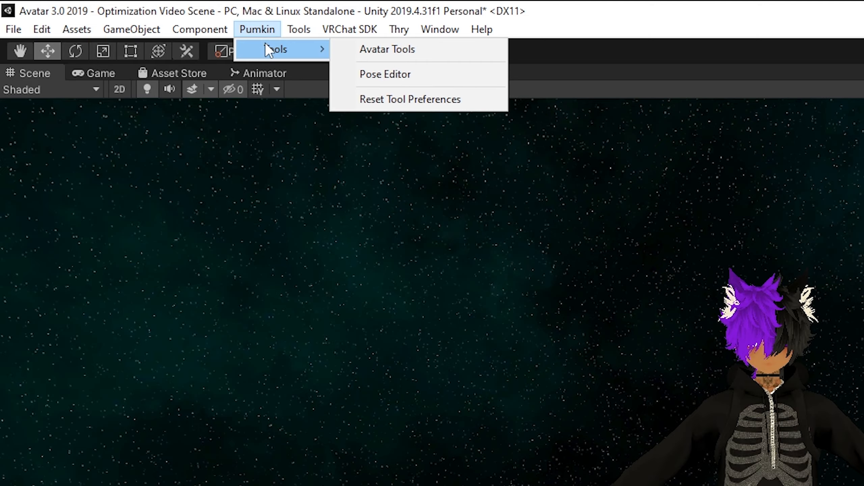
click(386, 49)
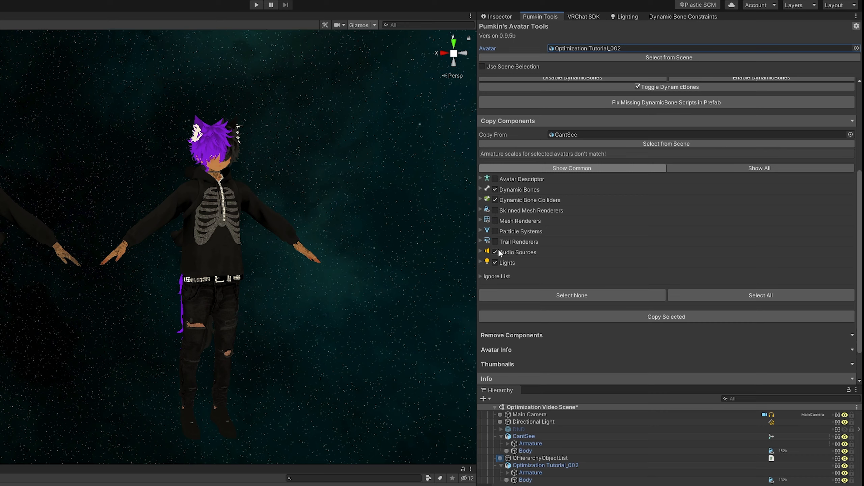
click(494, 253)
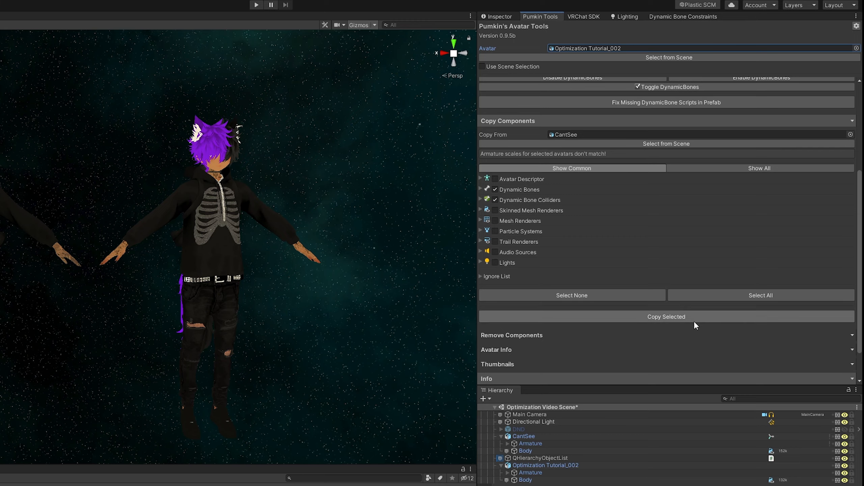